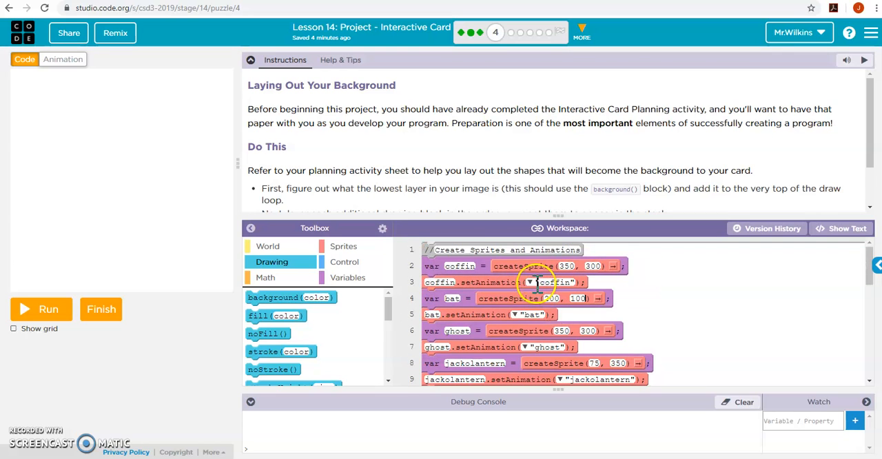
# Add sprite.visible = false blocks for the jack-o-lantern, bat and ghost, previewing the card
pyautogui.click(40, 309)
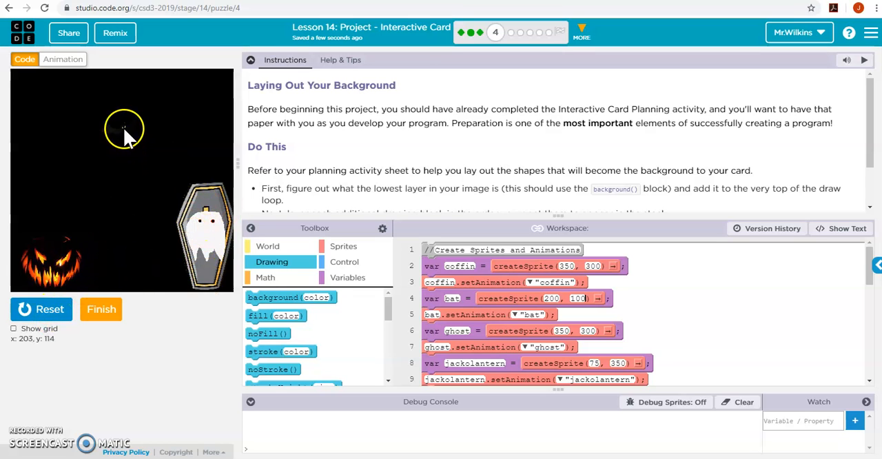
pyautogui.moveTo(59, 276)
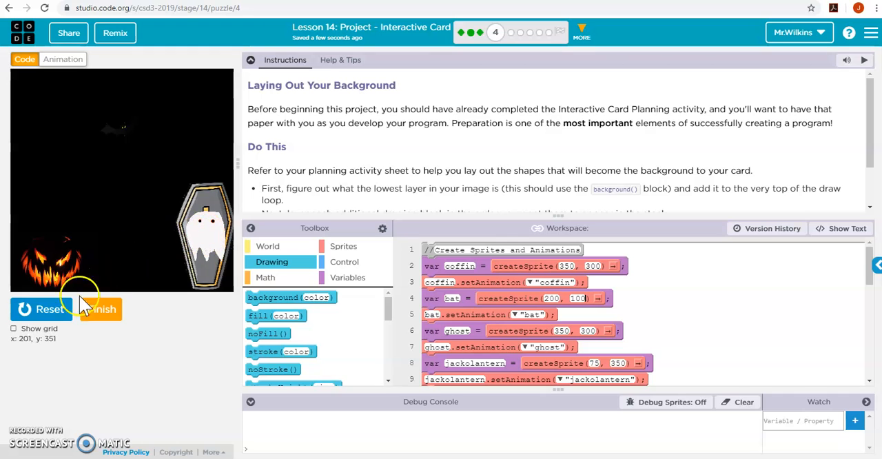
pyautogui.click(49, 309)
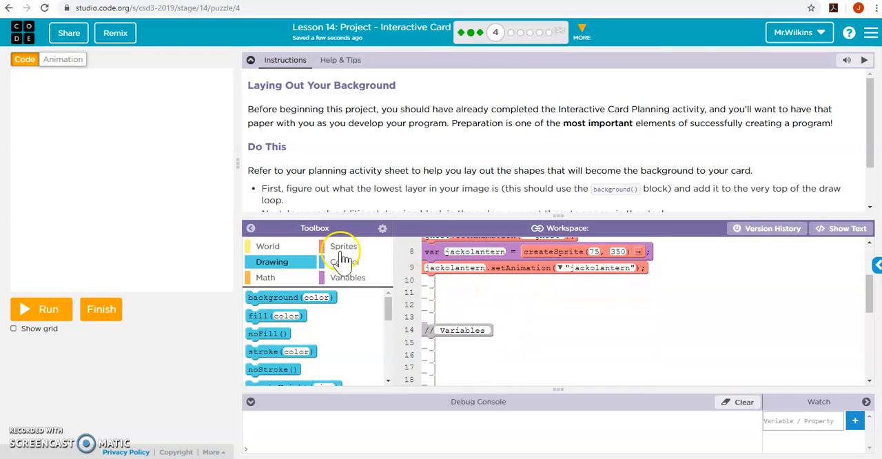
pyautogui.click(344, 246)
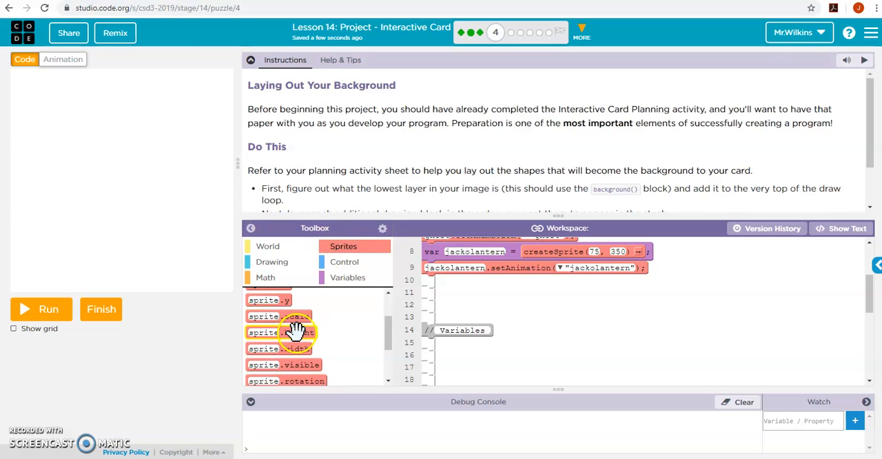
pyautogui.moveTo(292, 332); pyautogui.dragTo(448, 283)
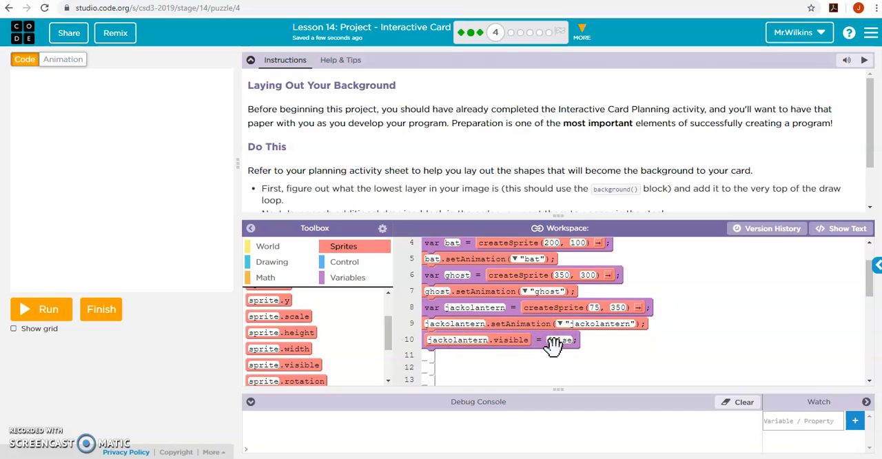
pyautogui.click(41, 308)
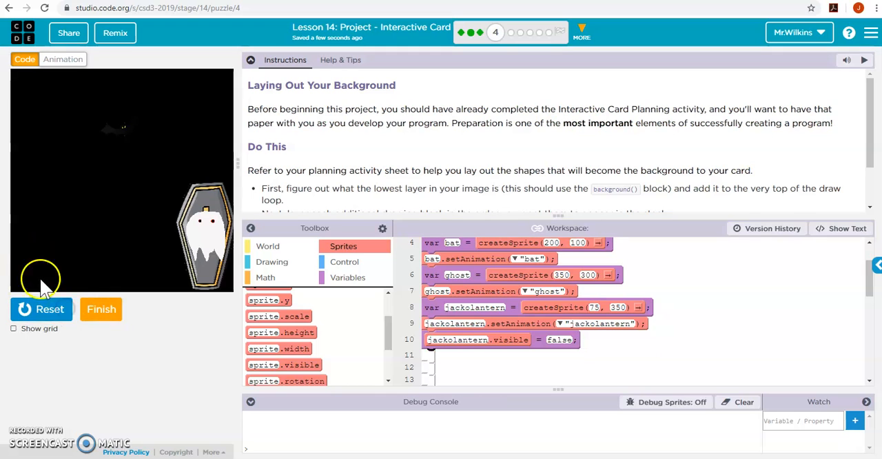
pyautogui.click(40, 309)
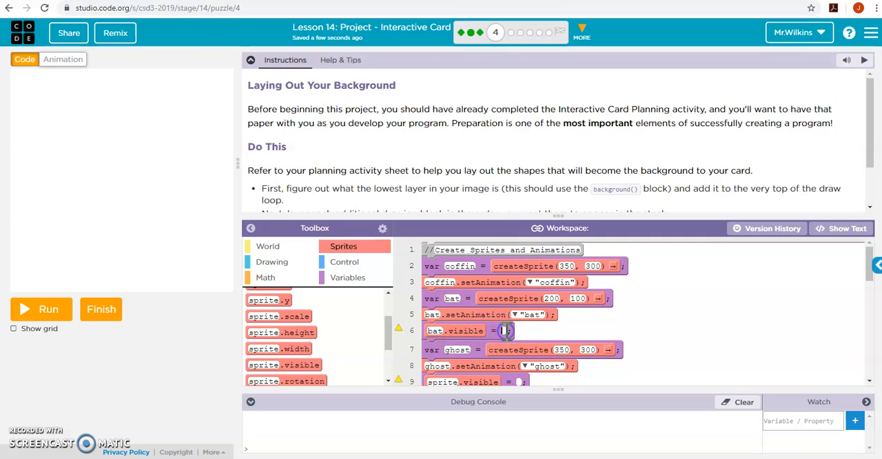
pyautogui.write('false')
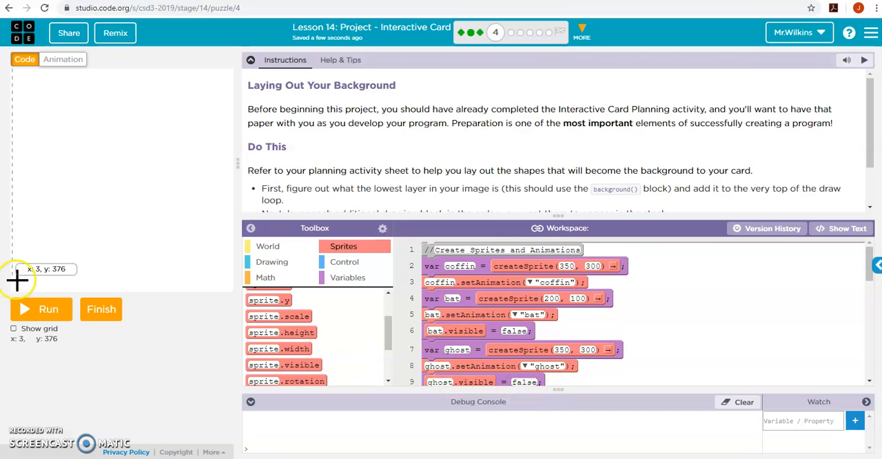
# Run the card and check that only the closed coffin is showing
pyautogui.click(39, 309)
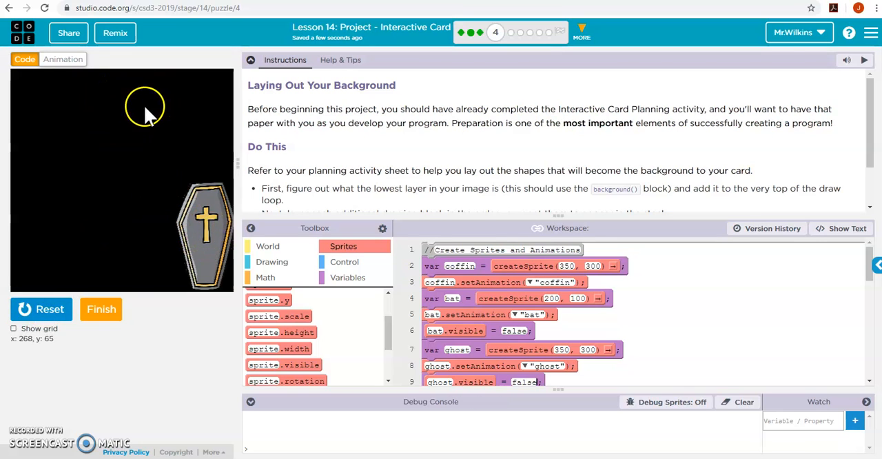
pyautogui.moveTo(147, 169)
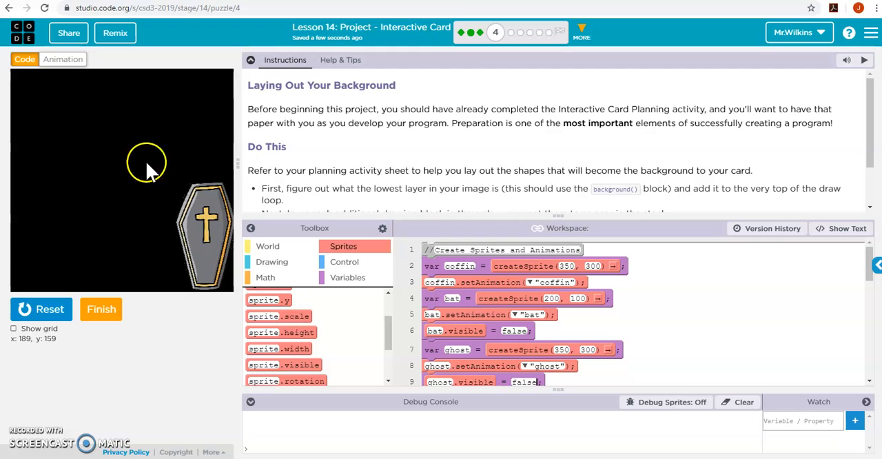
pyautogui.moveTo(134, 134)
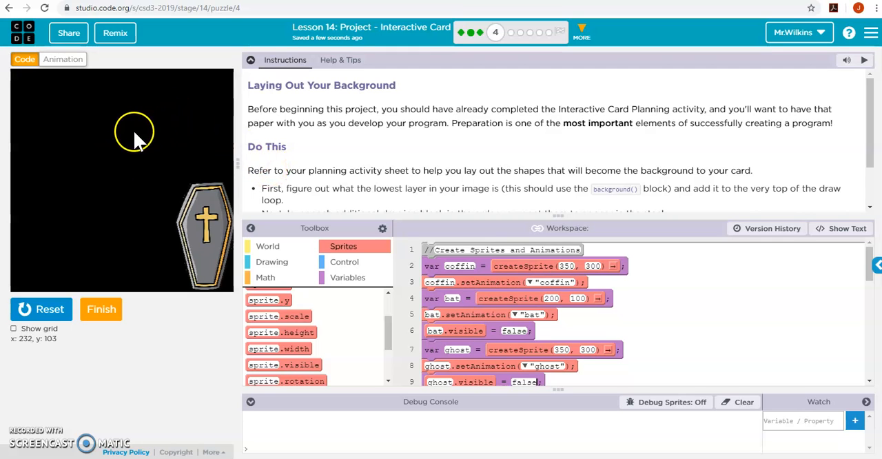
pyautogui.moveTo(93, 150)
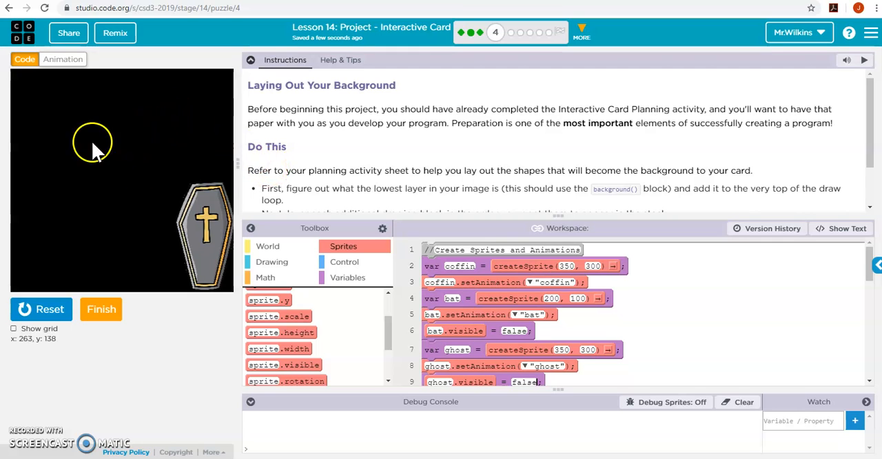
pyautogui.moveTo(168, 192)
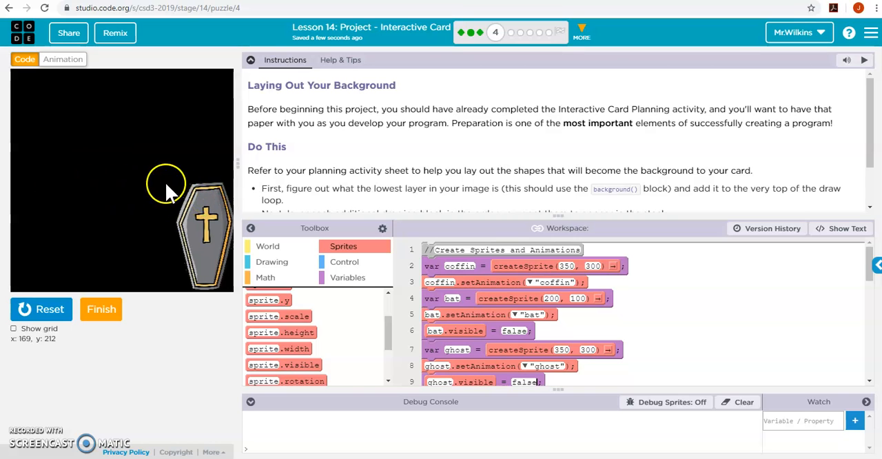
pyautogui.moveTo(29, 143)
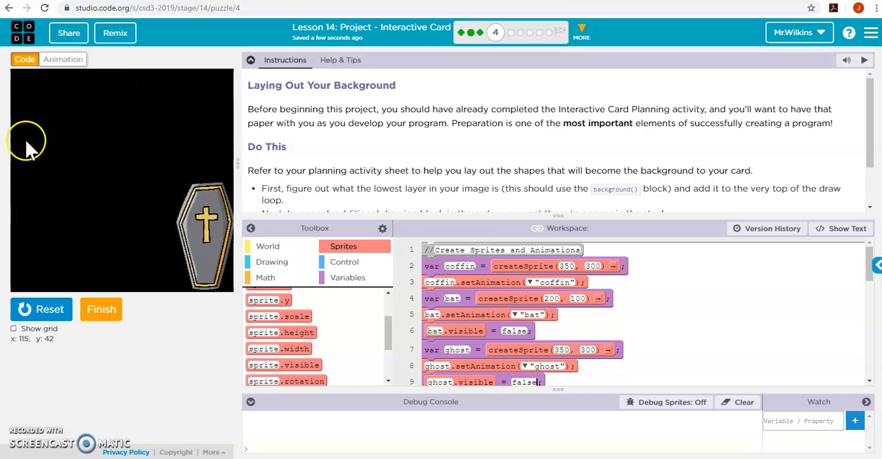
pyautogui.moveTo(183, 114)
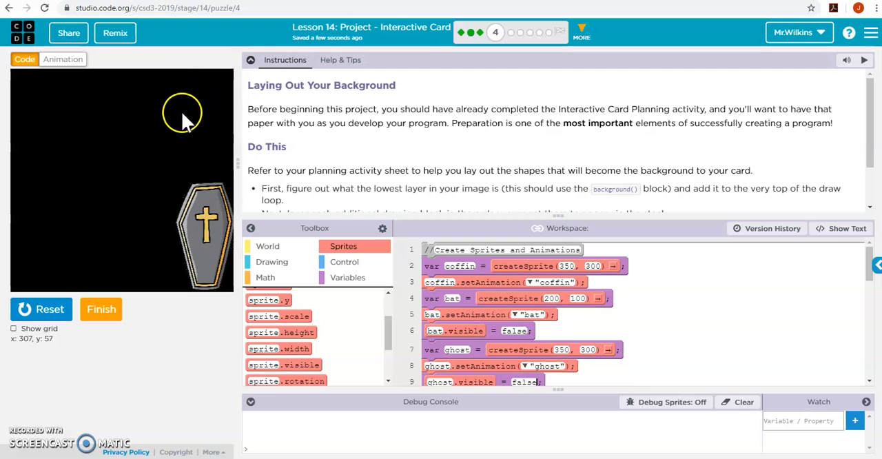
pyautogui.moveTo(203, 110)
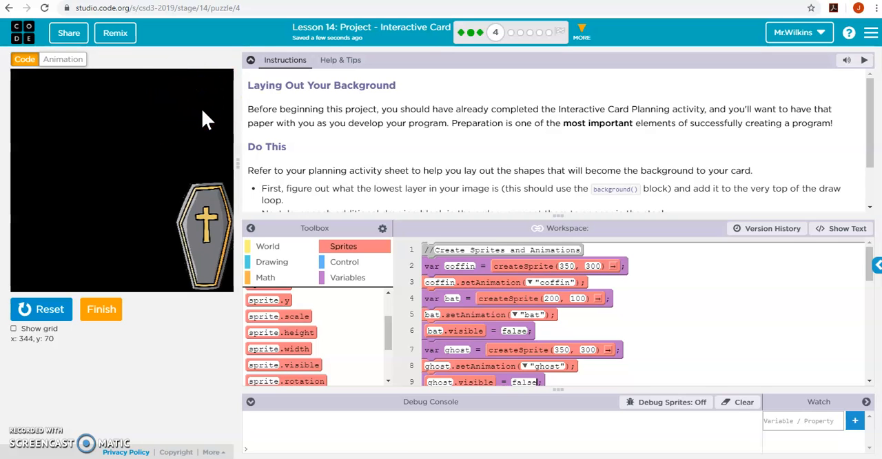
pyautogui.scroll(-3)
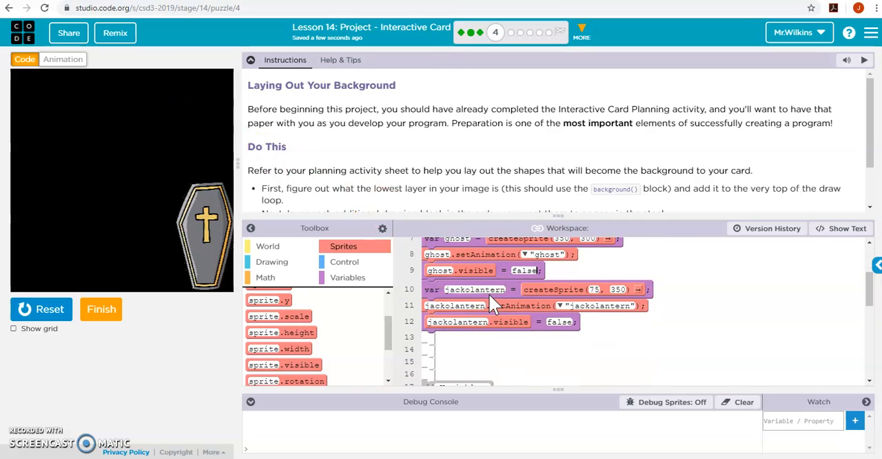
# Scroll through the draw loop's background code and browse the Drawing commands
pyautogui.scroll(-3)
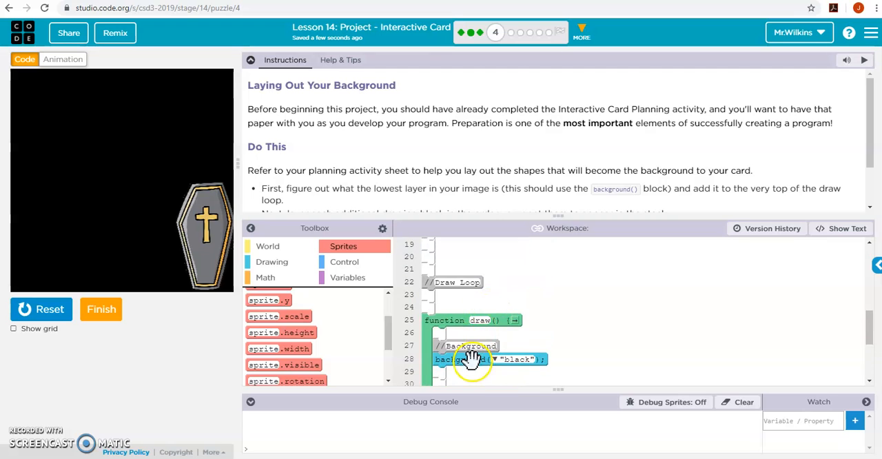
pyautogui.click(272, 261)
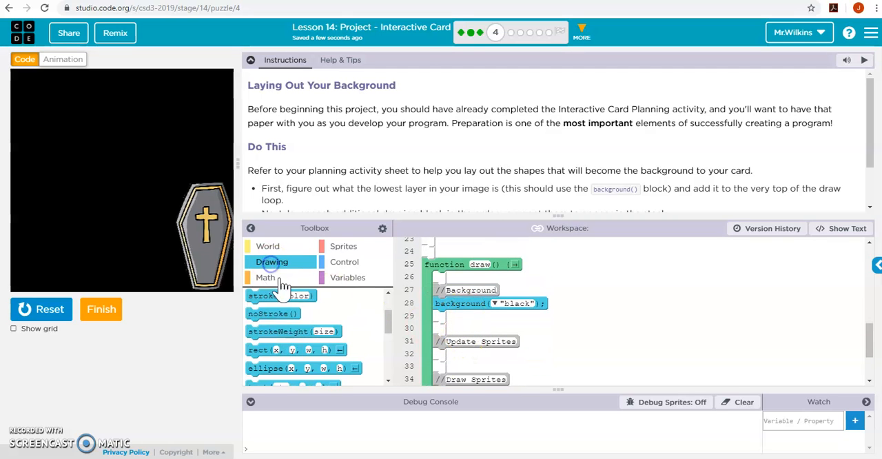
pyautogui.scroll(-3)
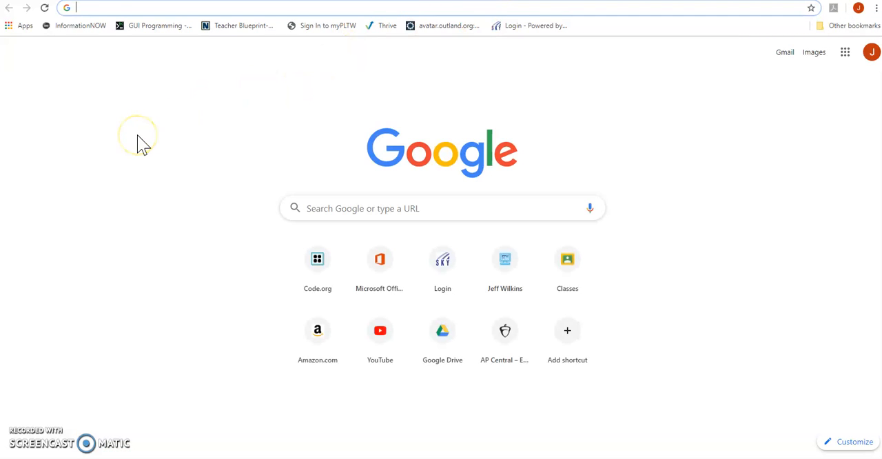
# Search 'color picker', shift the hue toward yellow, and select pale grey RGB 194, 194, 184
pyautogui.write('color picker')
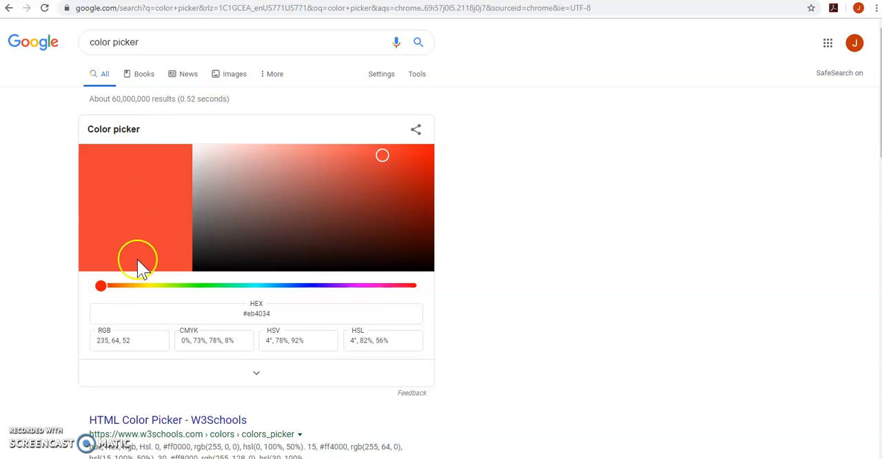
pyautogui.moveTo(100, 285); pyautogui.dragTo(149, 285)
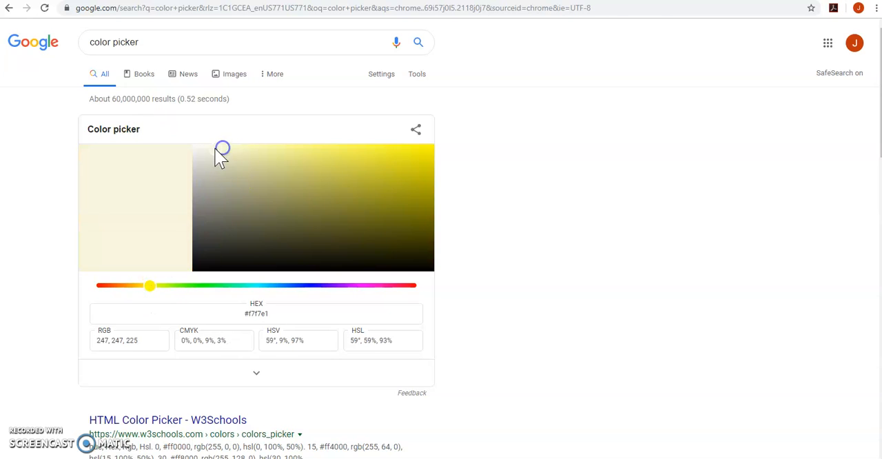
pyautogui.click(226, 174)
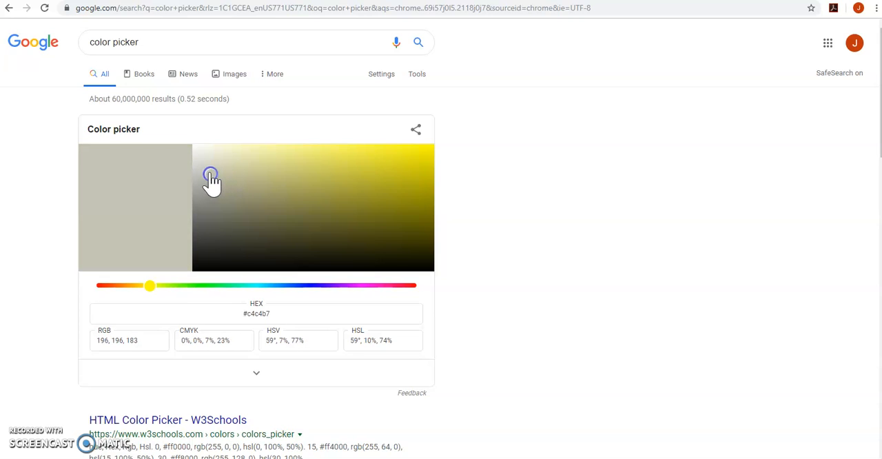
pyautogui.click(205, 177)
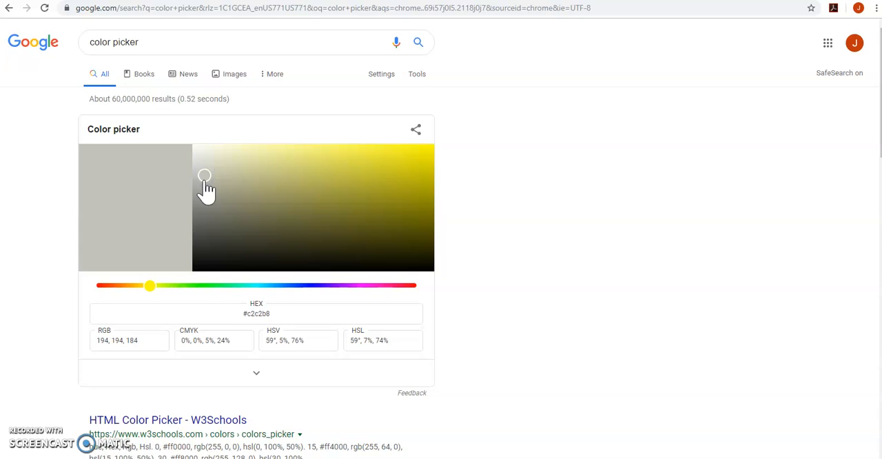
pyautogui.tripleClick(256, 314)
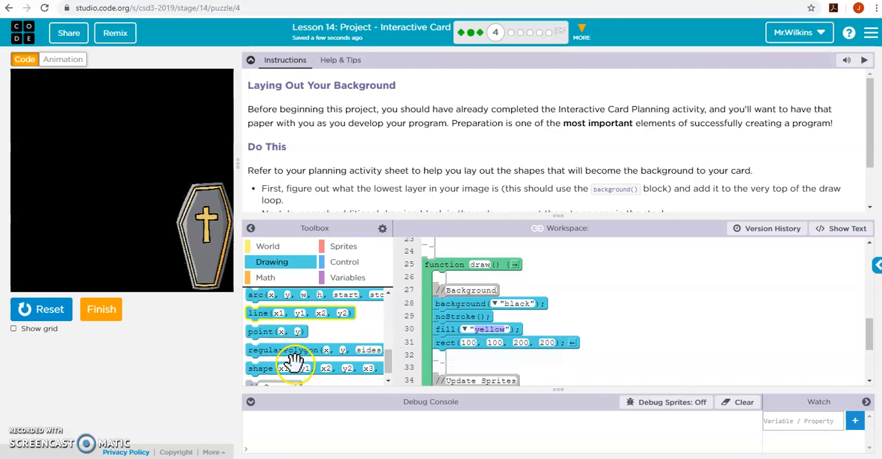
# Set the sky fill to rgb(194,194,184) and the rectangle to (0, 0, 400, 250)
pyautogui.scroll(-3)
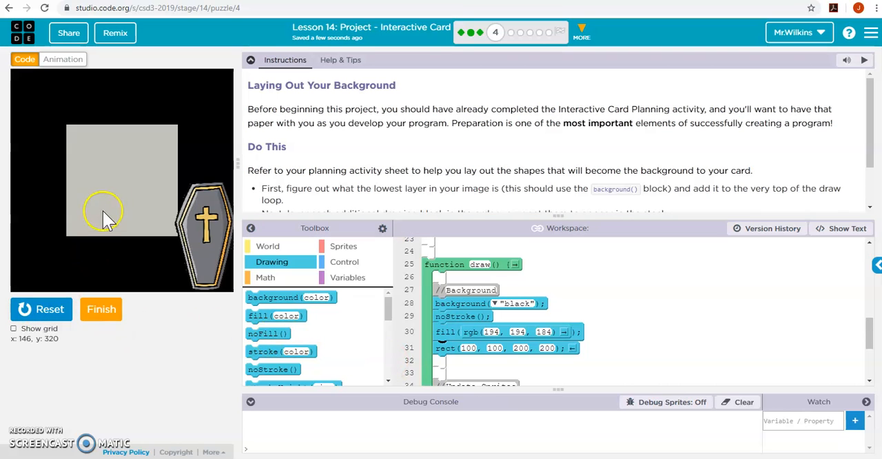
pyautogui.moveTo(142, 188)
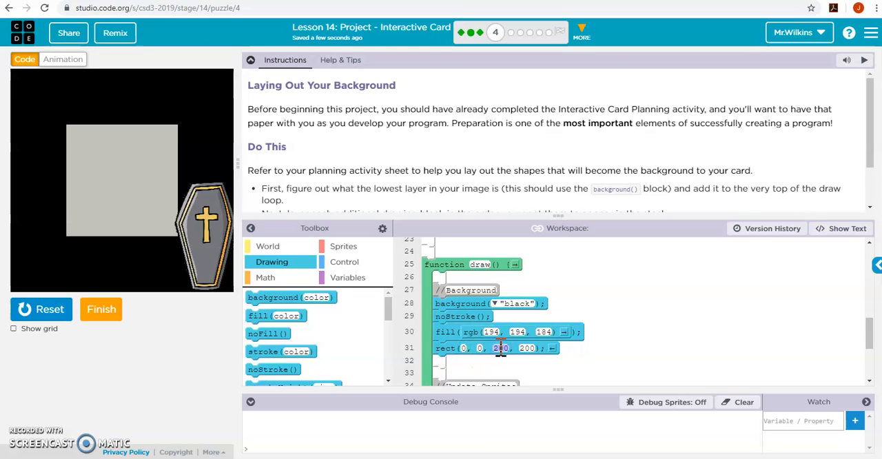
pyautogui.write('400')
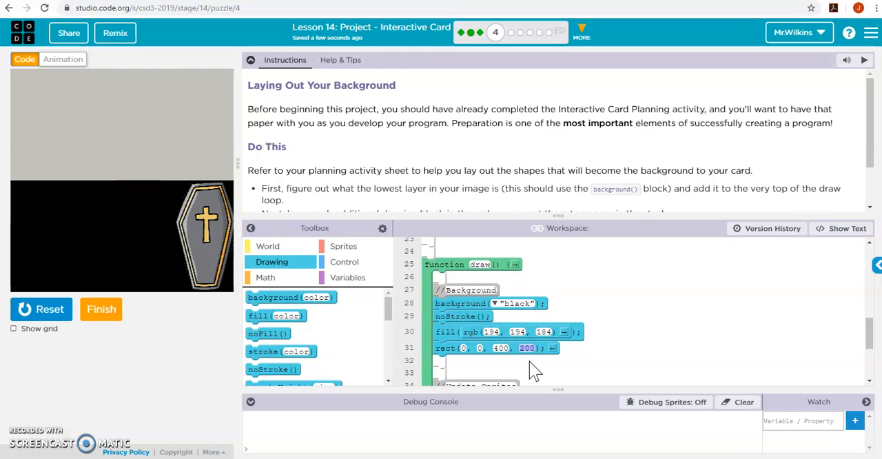
pyautogui.write('25')
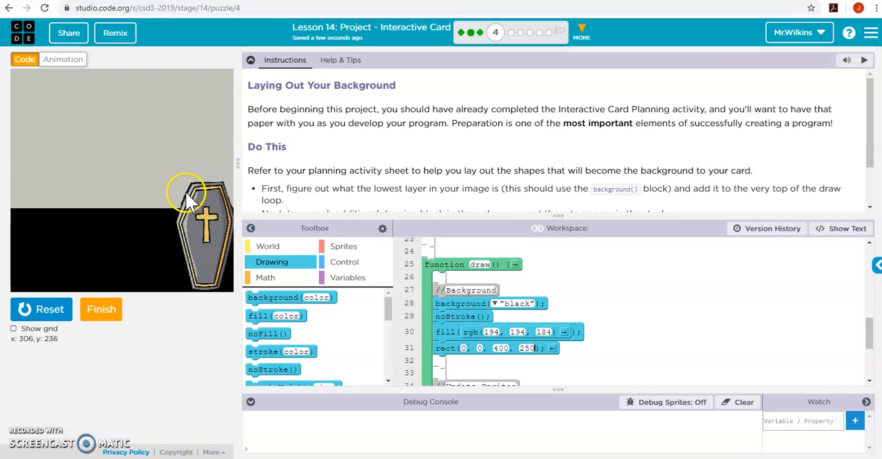
pyautogui.moveTo(227, 207)
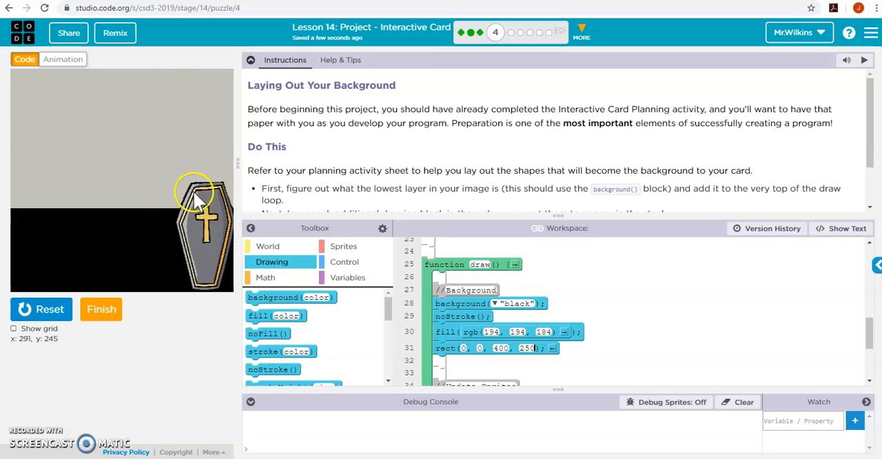
pyautogui.moveTo(142, 129)
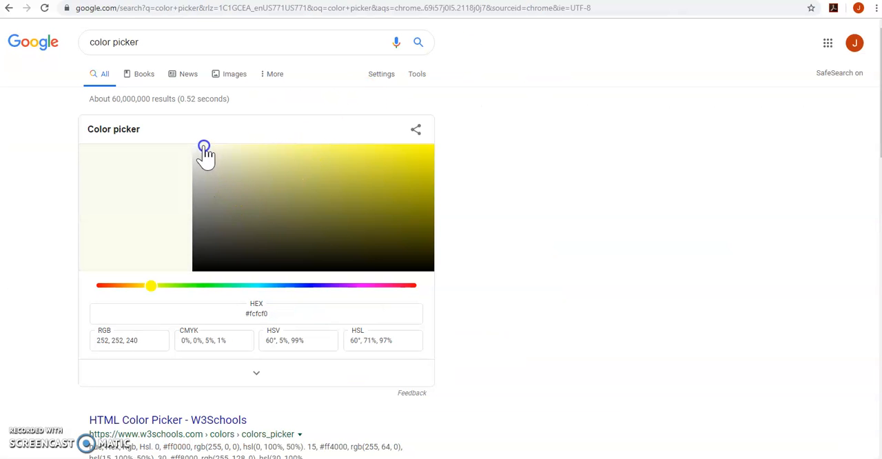
pyautogui.moveTo(150, 331)
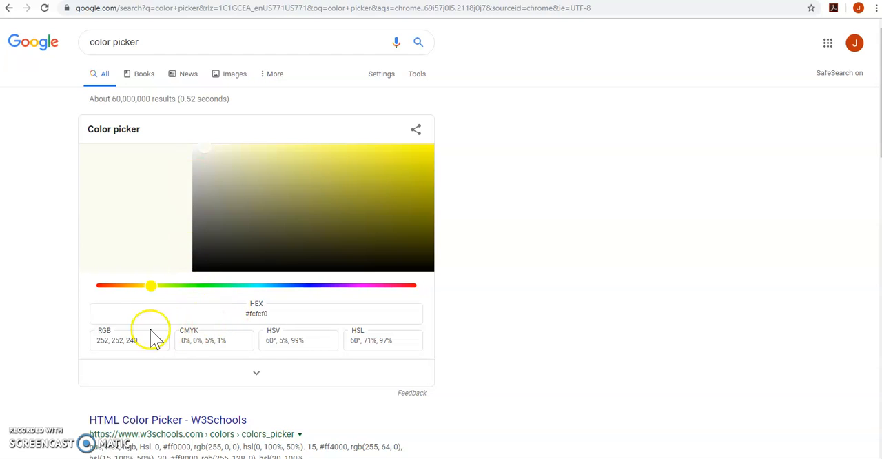
# Select the pale cream RGB values 252, 252, 240 in the colour picker
pyautogui.tripleClick(118, 339)
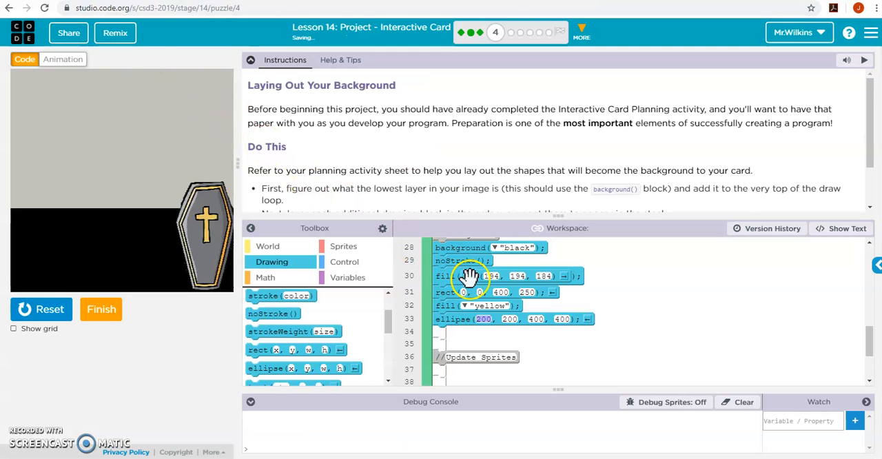
# Give the moon a rgb(252,252,240) fill at y 75 and preview it
pyautogui.click(483, 319)
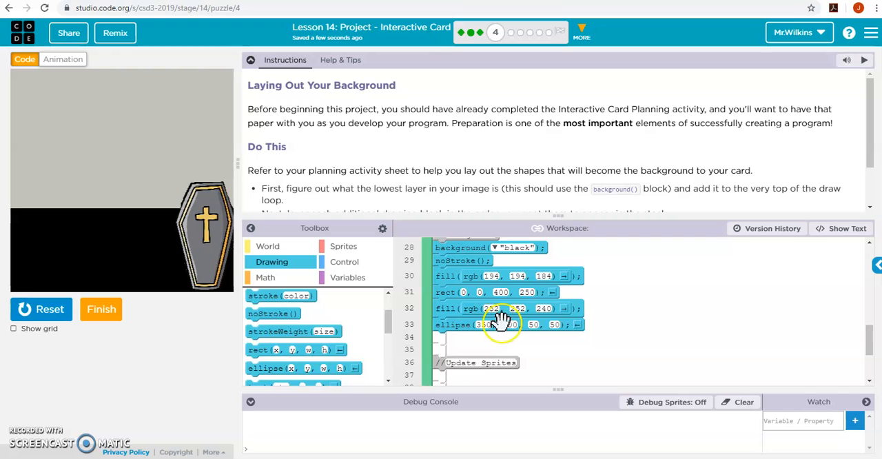
pyautogui.click(507, 325)
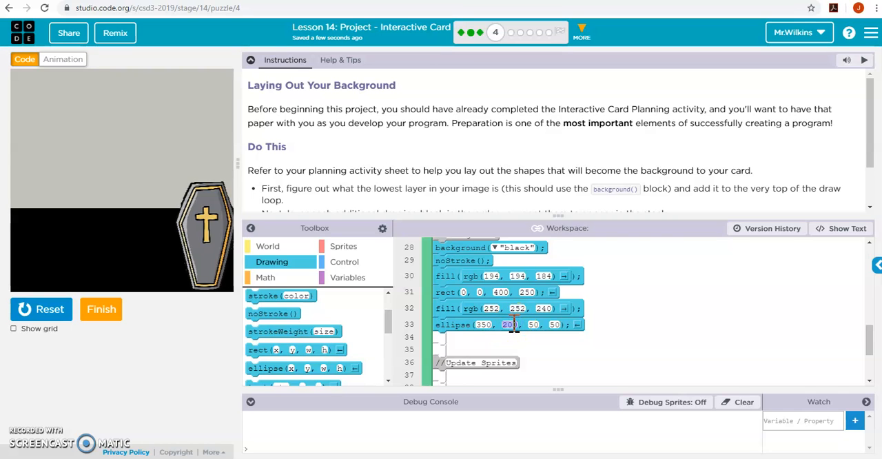
pyautogui.click(41, 308)
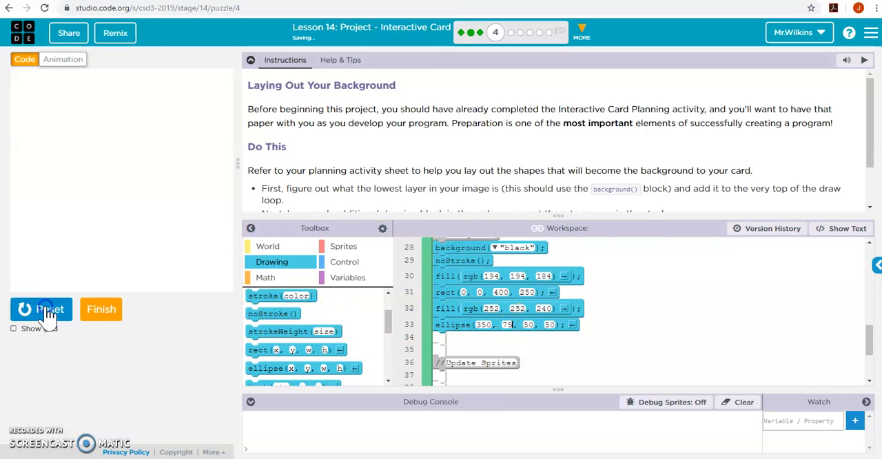
pyautogui.click(40, 309)
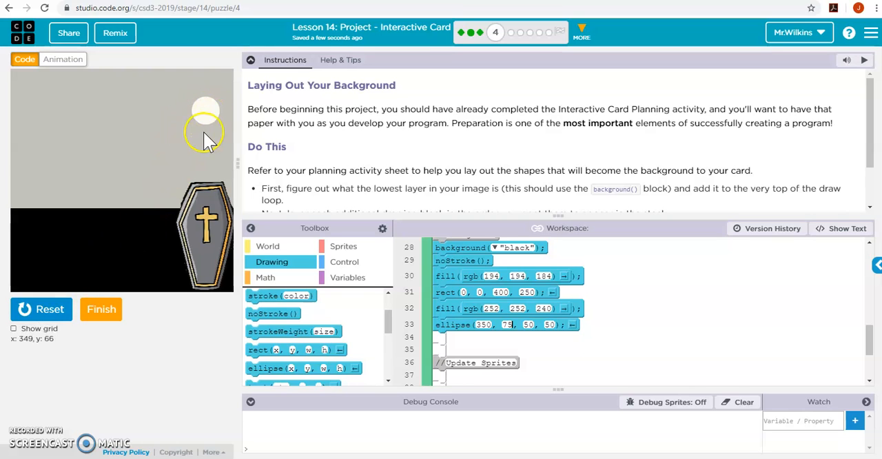
pyautogui.moveTo(192, 98)
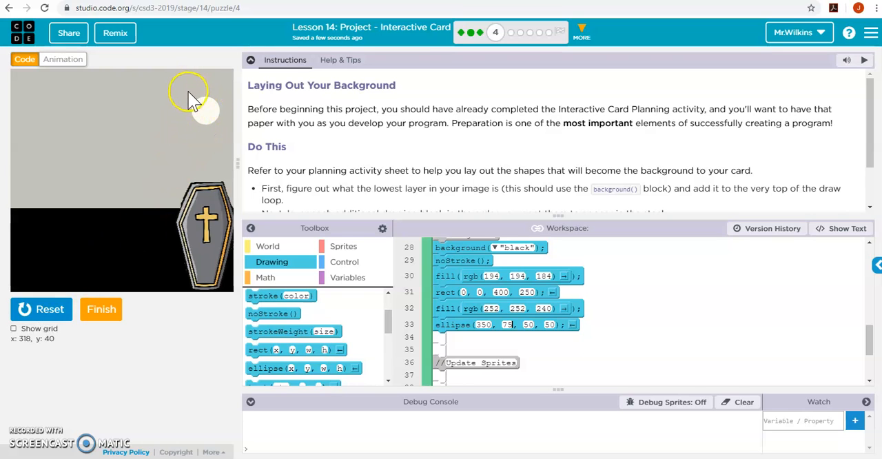
pyautogui.moveTo(190, 134)
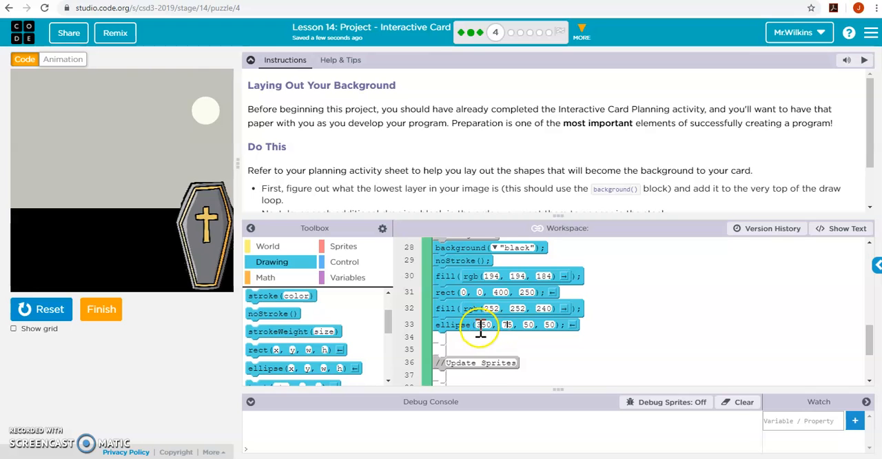
# Set the moon's x to randomNumber(50,350) and rerun to see it move
pyautogui.click(483, 324)
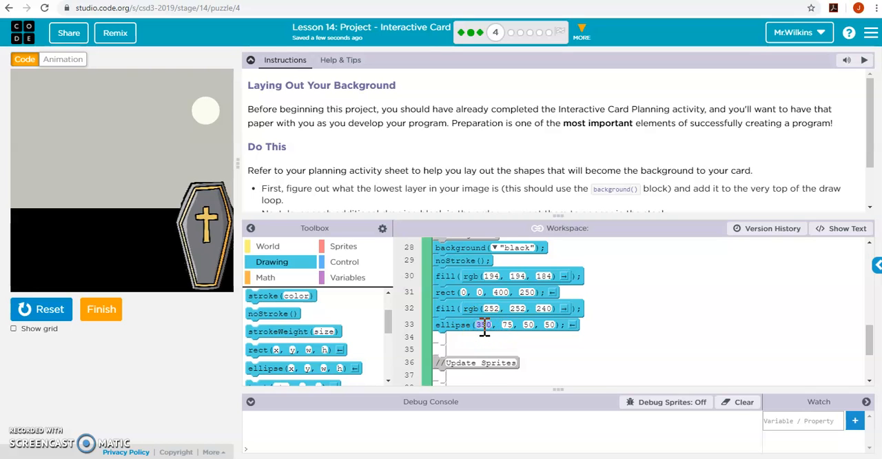
pyautogui.write('randomNumber(50,')
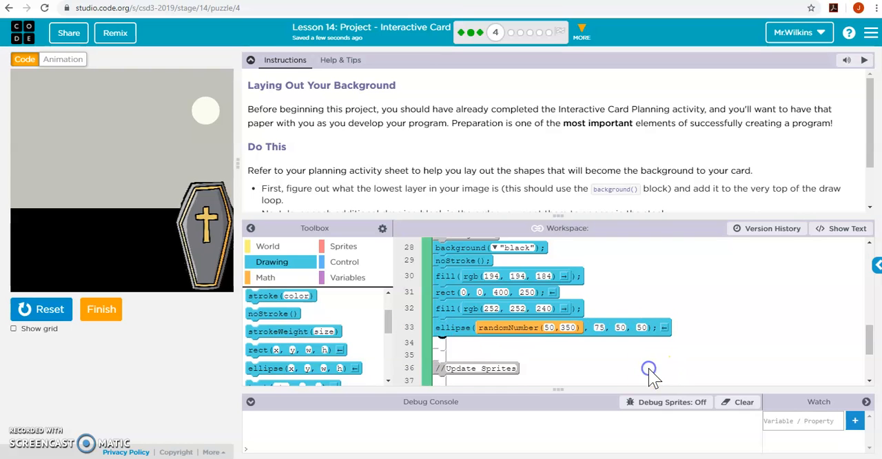
pyautogui.click(49, 308)
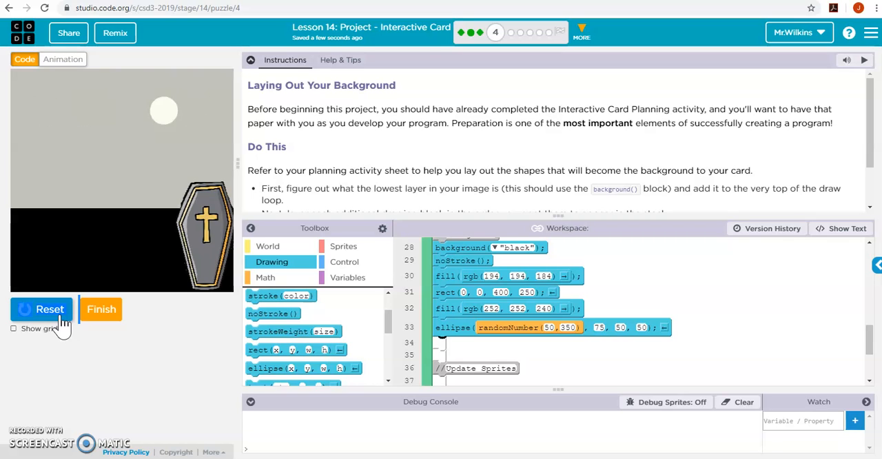
pyautogui.click(50, 309)
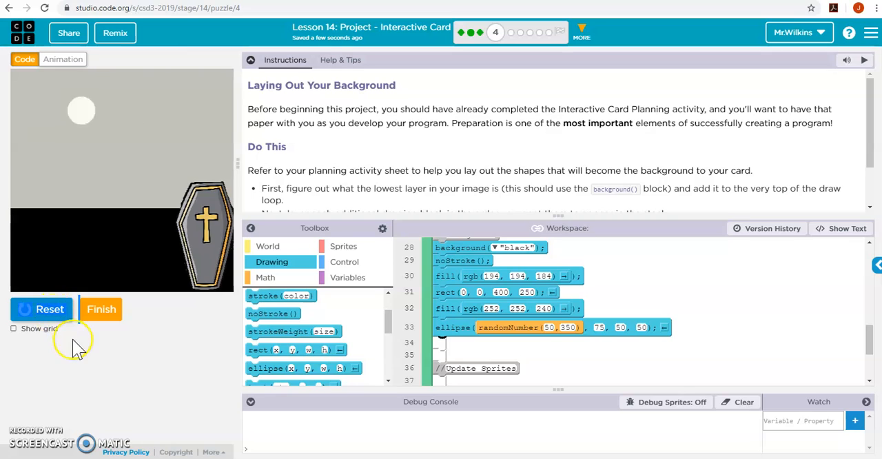
pyautogui.click(42, 309)
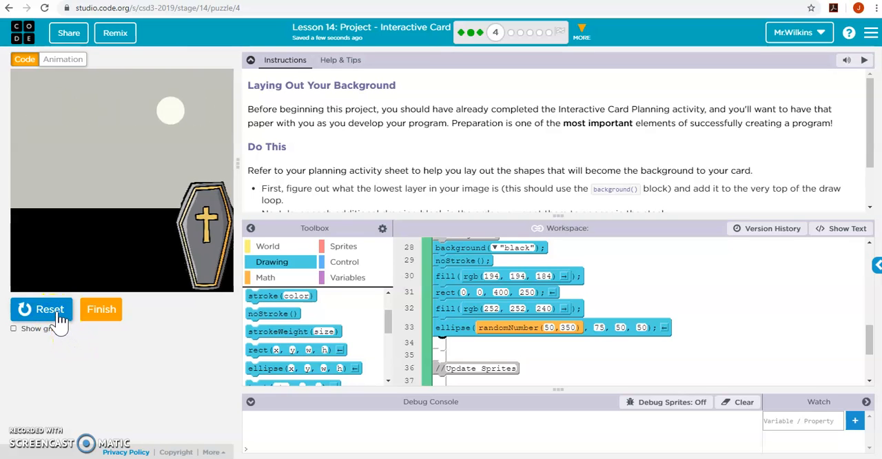
pyautogui.click(42, 309)
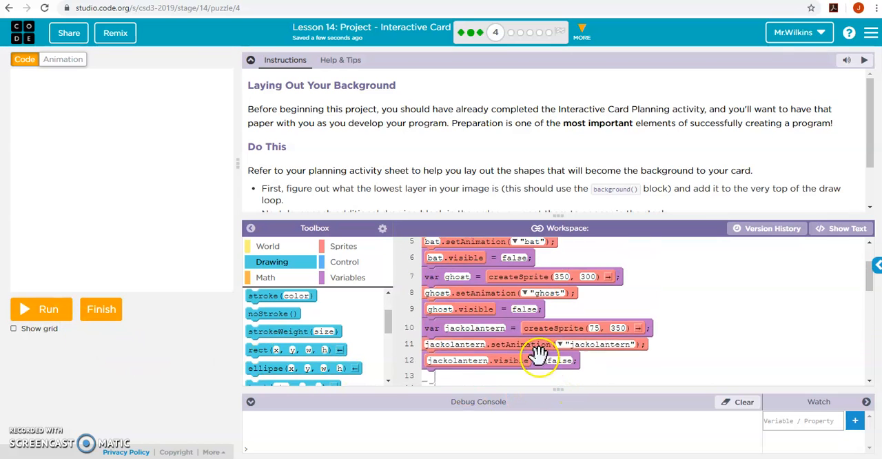
# Declare var moonX = randomNumber(50,350) under the Variables comment
pyautogui.click(347, 278)
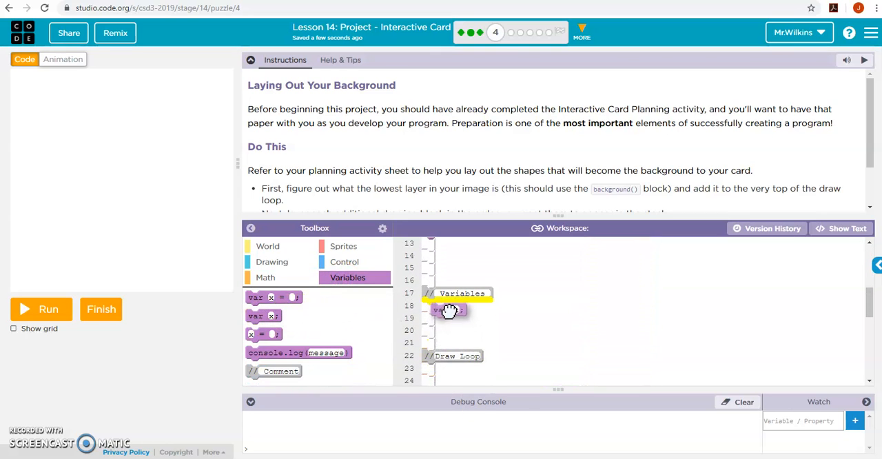
pyautogui.moveTo(448, 310); pyautogui.dragTo(440, 307)
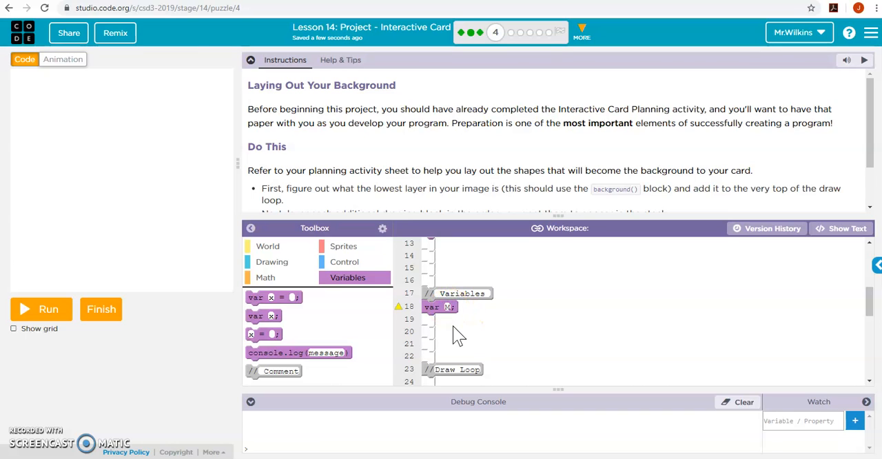
pyautogui.write('moonX = randomNumber(')
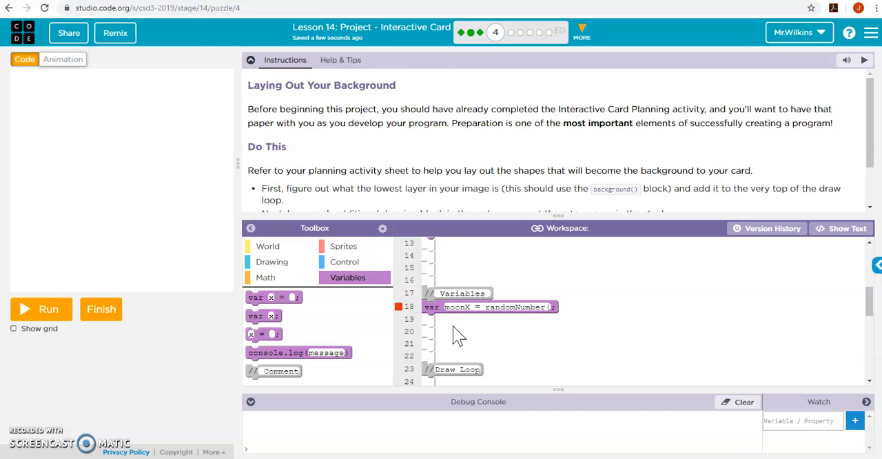
pyautogui.write('50,35')
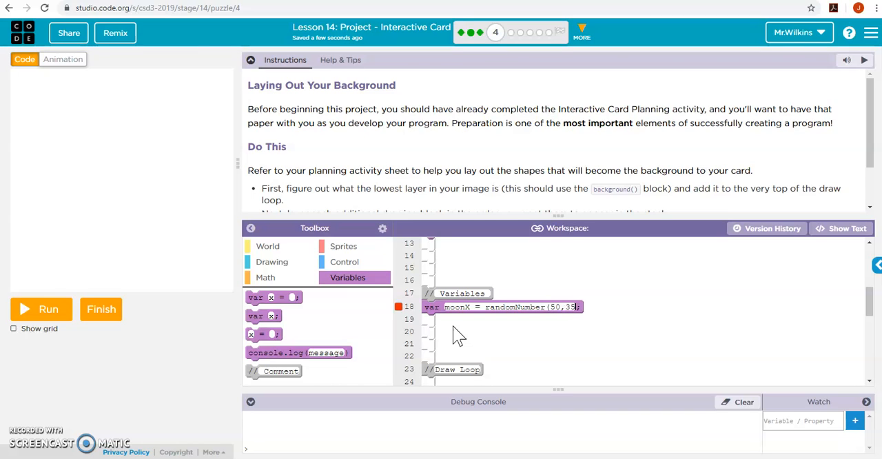
pyautogui.write('0')
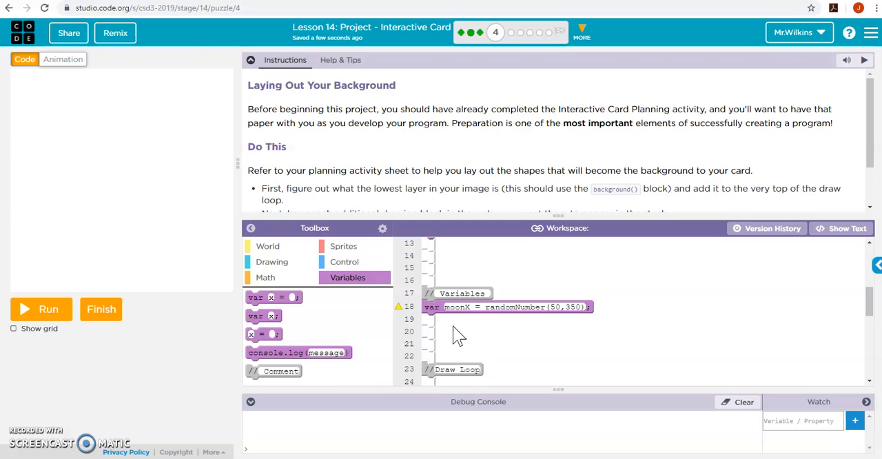
pyautogui.scroll(-3)
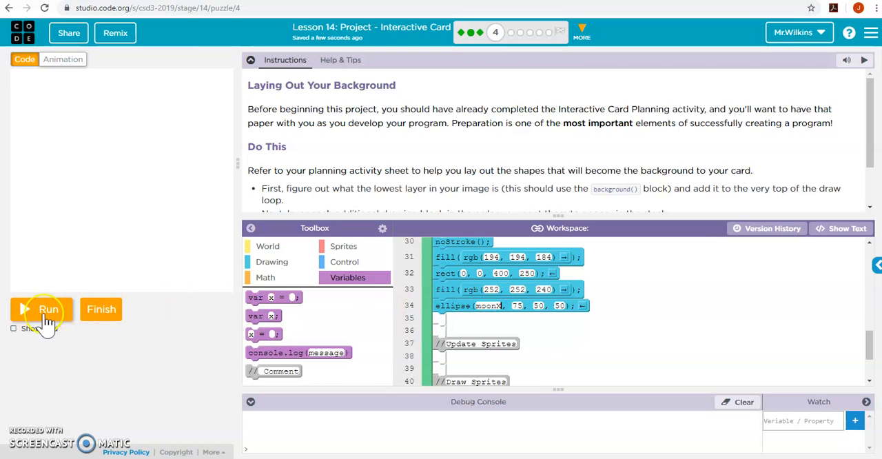
# Rerun the card several times to confirm the moon lands in different spots
pyautogui.click(41, 309)
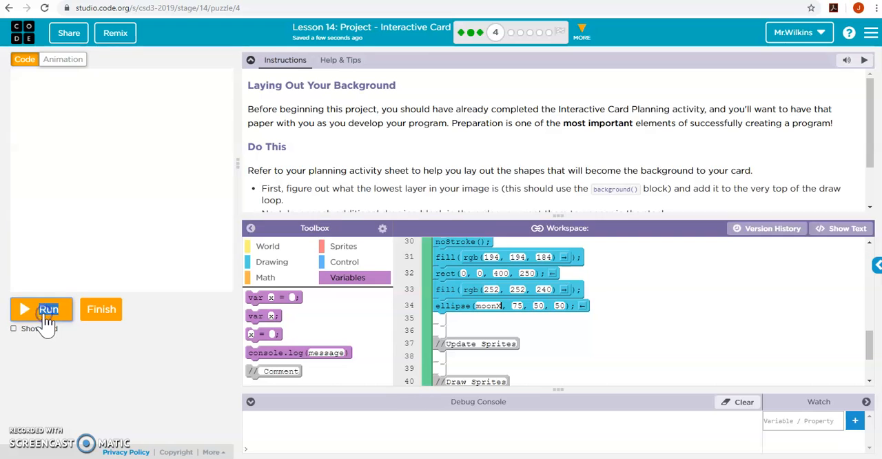
pyautogui.click(42, 308)
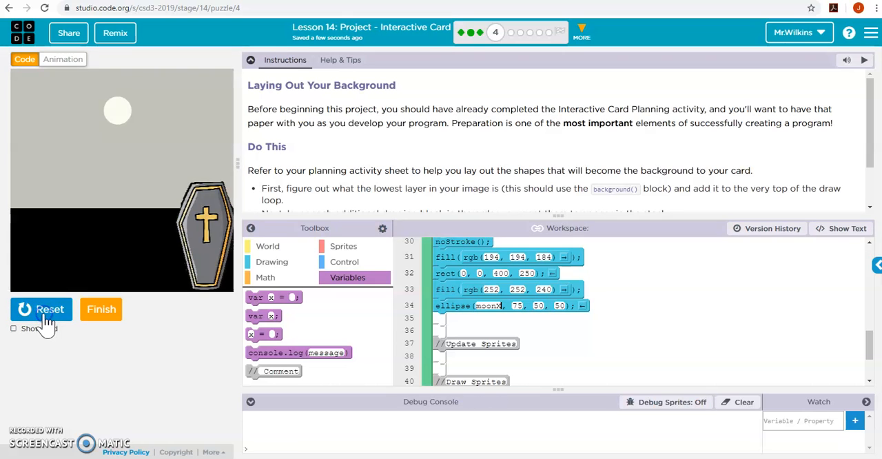
pyautogui.click(41, 309)
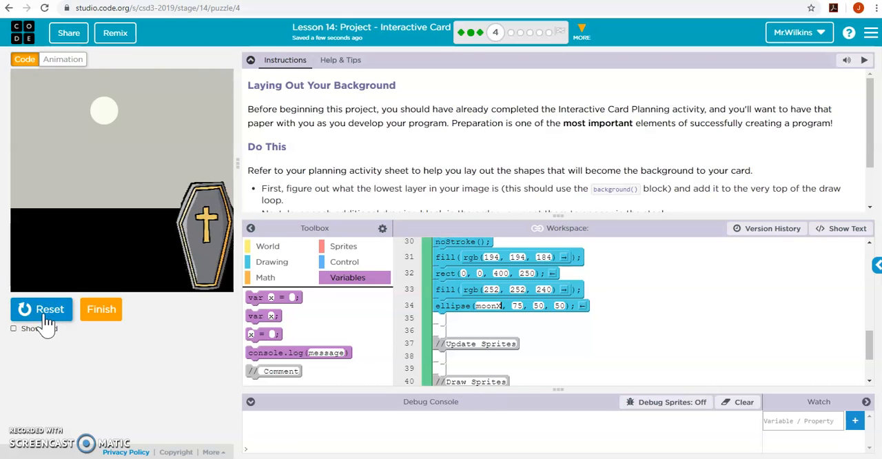
pyautogui.click(40, 309)
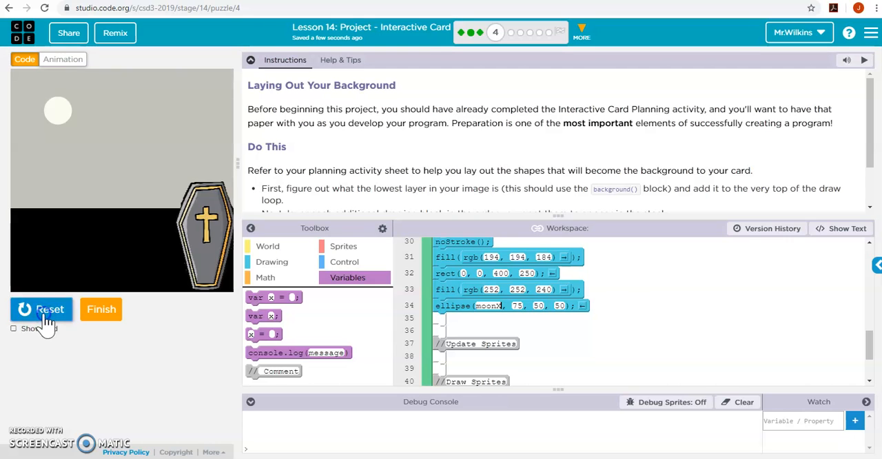
pyautogui.click(41, 309)
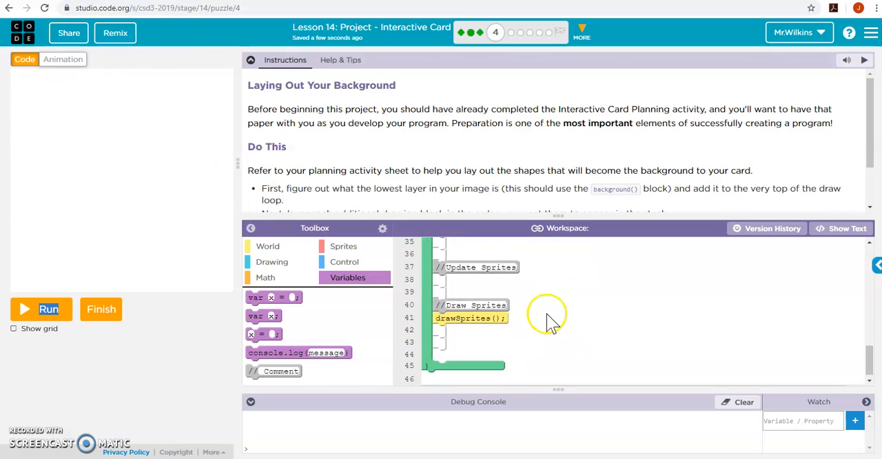
# Switch to text view and type a // TEXT comment after the ellipse call
pyautogui.scroll(3)
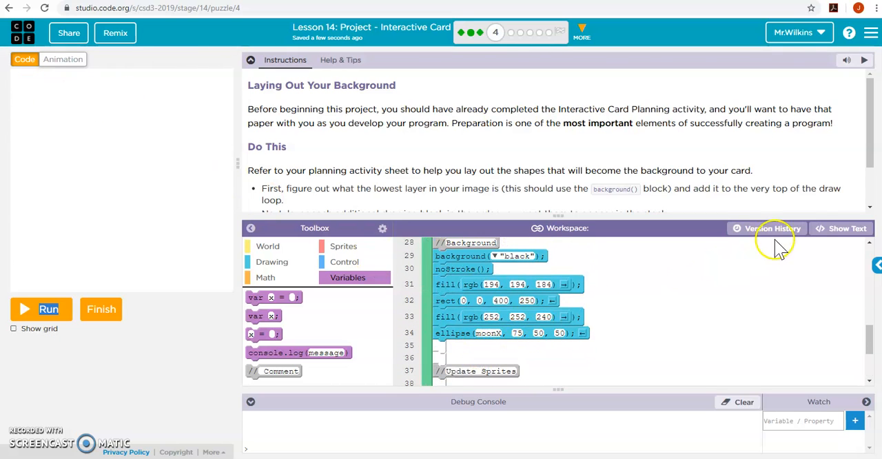
pyautogui.click(841, 228)
pyautogui.write('//')
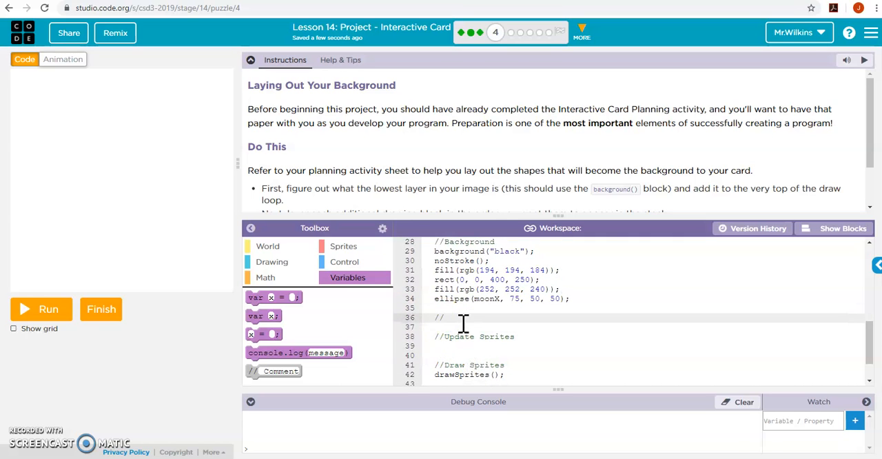
pyautogui.write('TES')
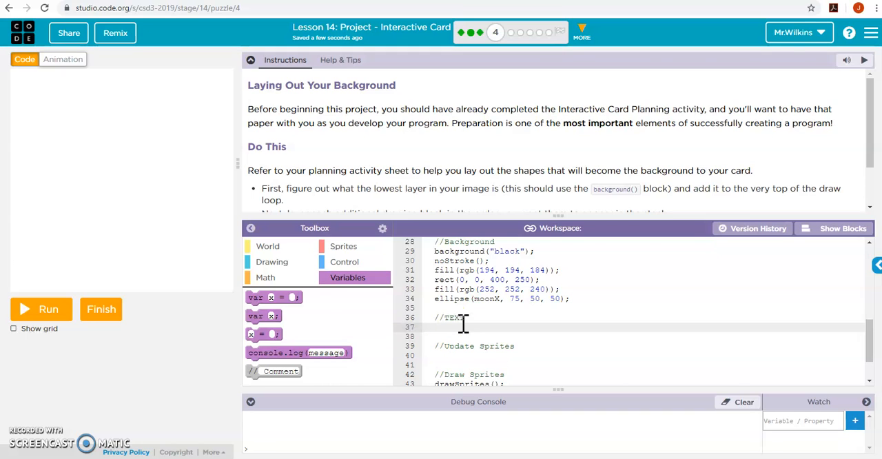
pyautogui.click(272, 261)
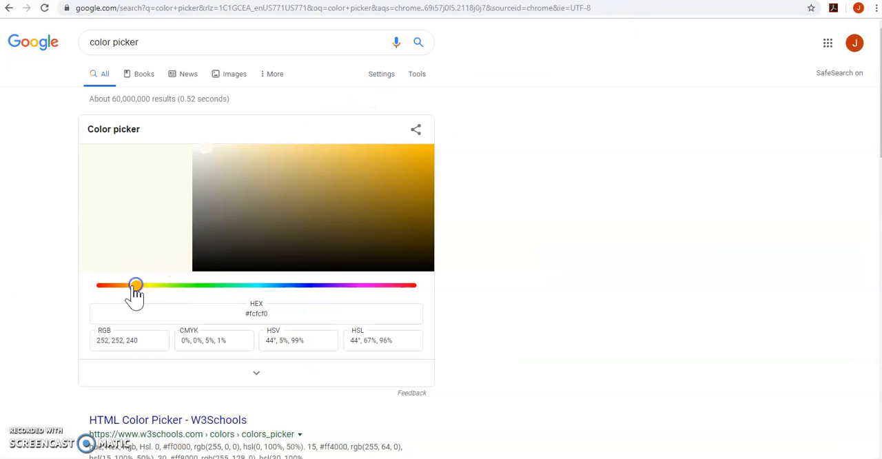
# Drag the picker hue from yellow toward orange, reaching RGB 252, 247, 240
pyautogui.moveTo(136, 285); pyautogui.dragTo(123, 286)
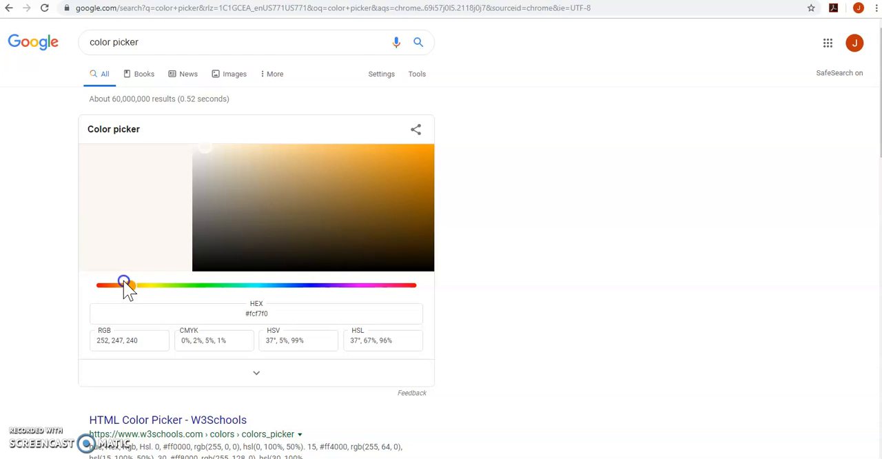
pyautogui.moveTo(122, 285); pyautogui.dragTo(117, 285)
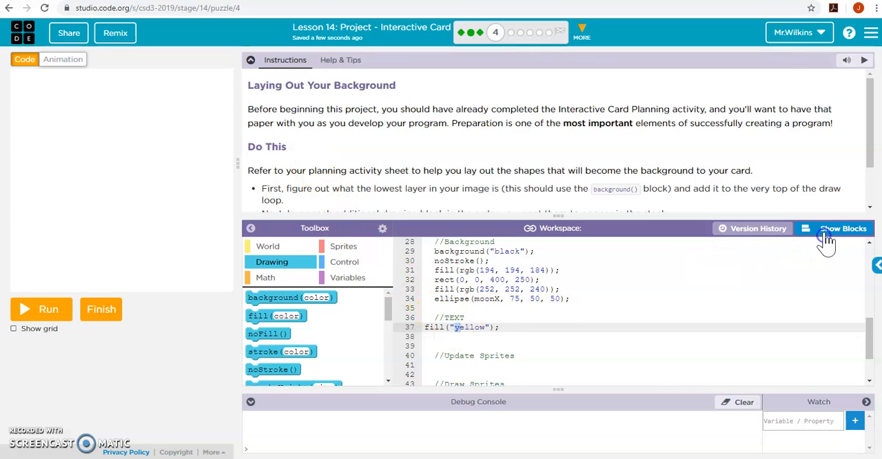
# Draw orange rgb(250,146,35) 'Happy Halloween' text, size 40, centred at 200, 50, and run it
pyautogui.click(842, 228)
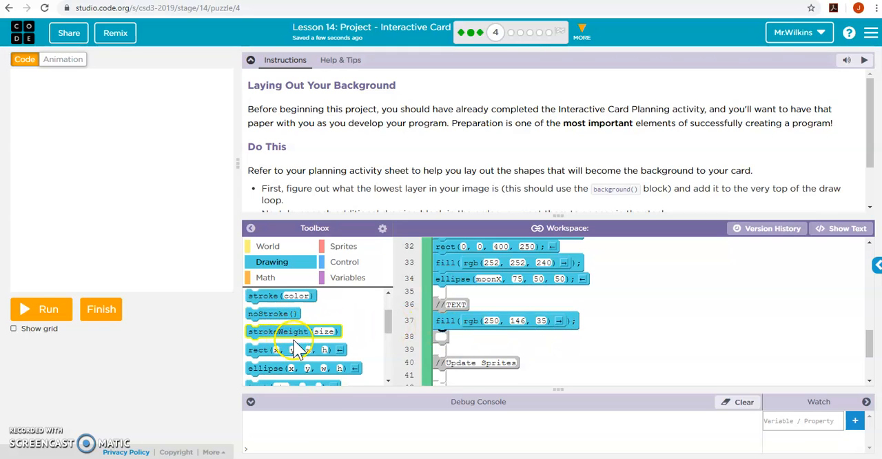
pyautogui.scroll(-3)
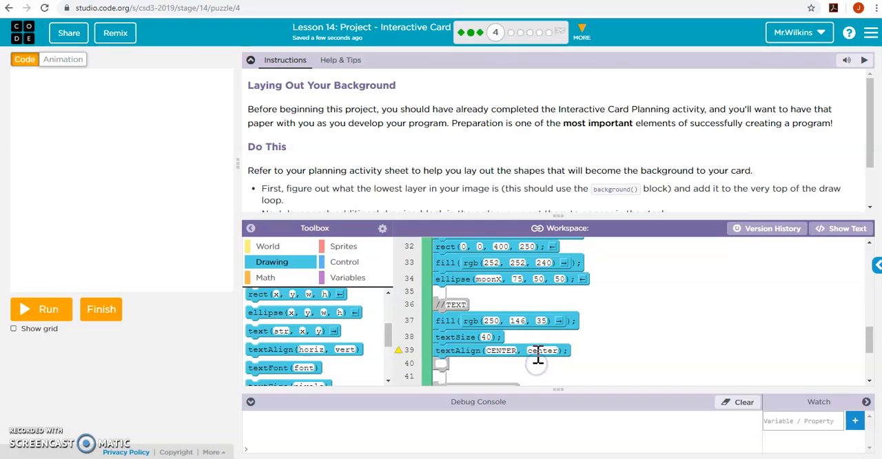
pyautogui.doubleClick(543, 350)
pyautogui.write('CENTER')
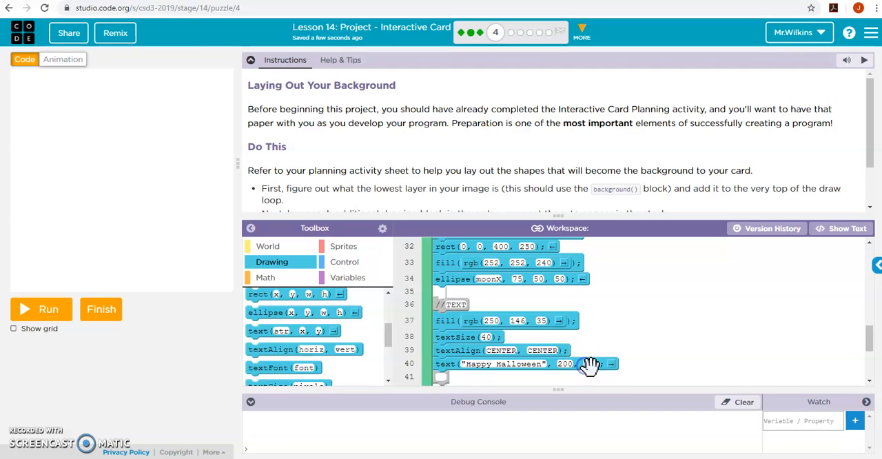
pyautogui.click(588, 363)
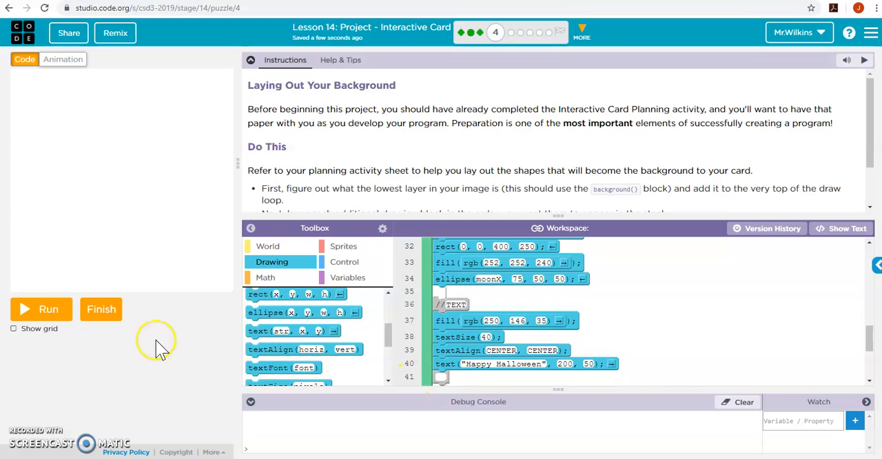
pyautogui.click(40, 309)
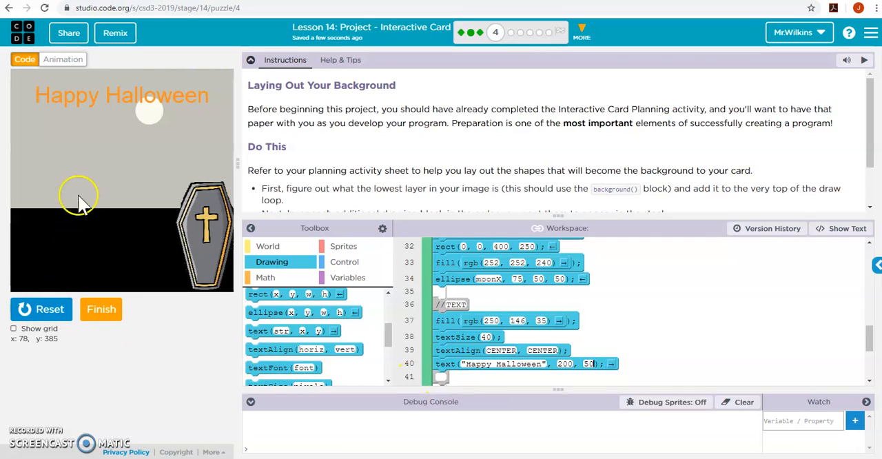
pyautogui.moveTo(69, 103)
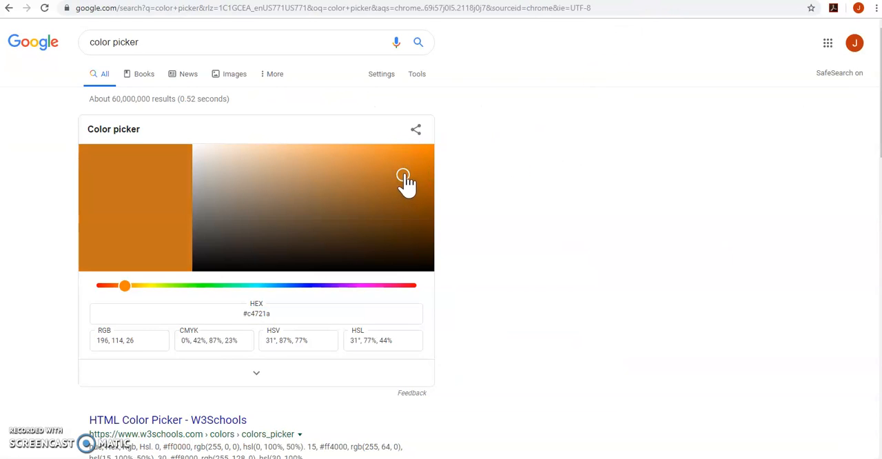
# Copy the darker orange RGB value 196, 114, 26 from Google's color picker
pyautogui.tripleClick(113, 340)
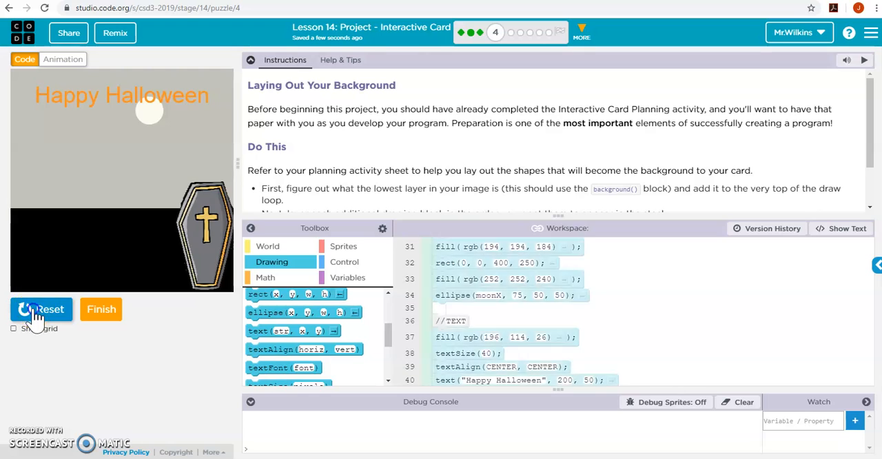
# Set the title fill to rgb(196, 114, 26) and rerun the card several times to preview
pyautogui.click(41, 309)
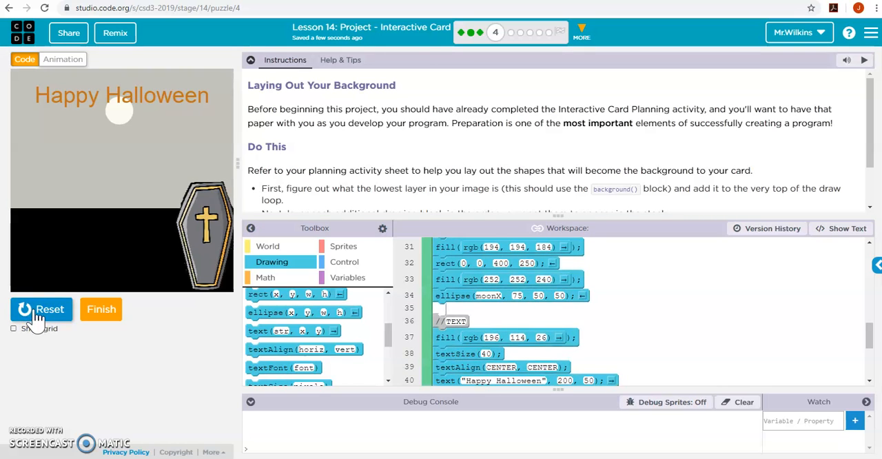
pyautogui.moveTo(155, 128)
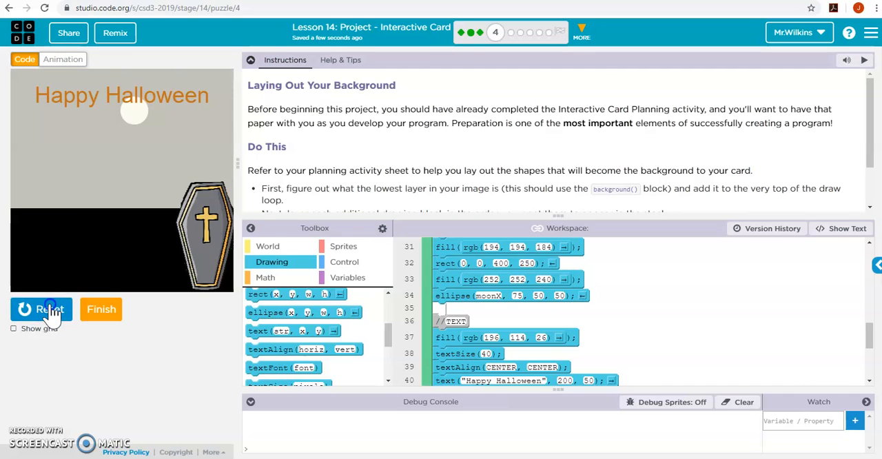
pyautogui.click(41, 308)
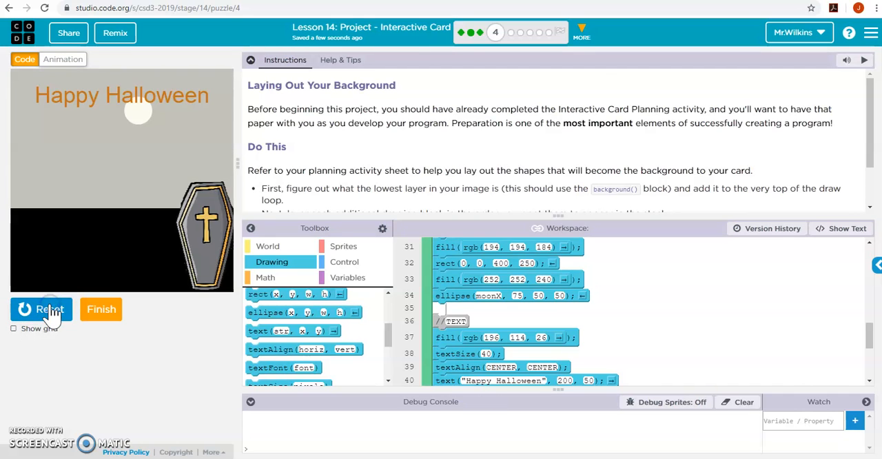
pyautogui.click(50, 309)
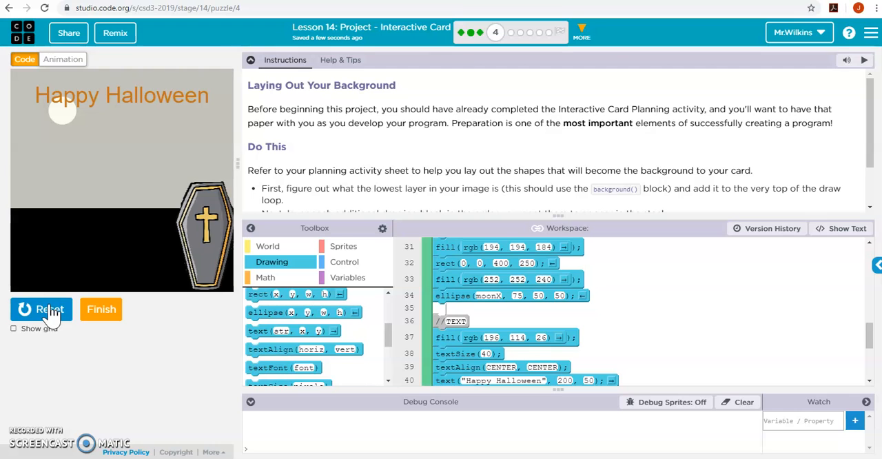
pyautogui.click(41, 309)
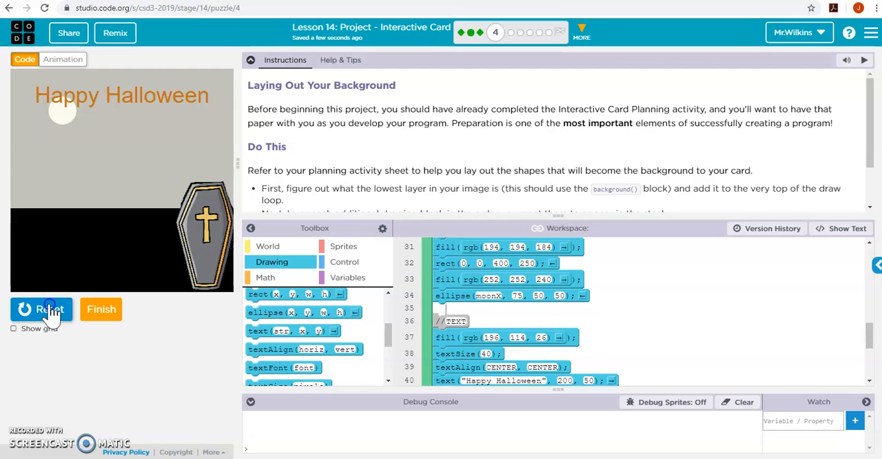
pyautogui.click(41, 309)
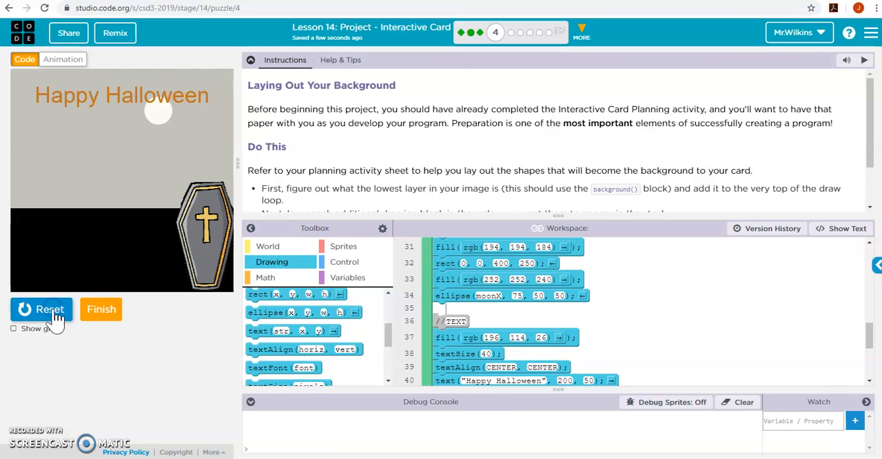
pyautogui.moveTo(101, 308)
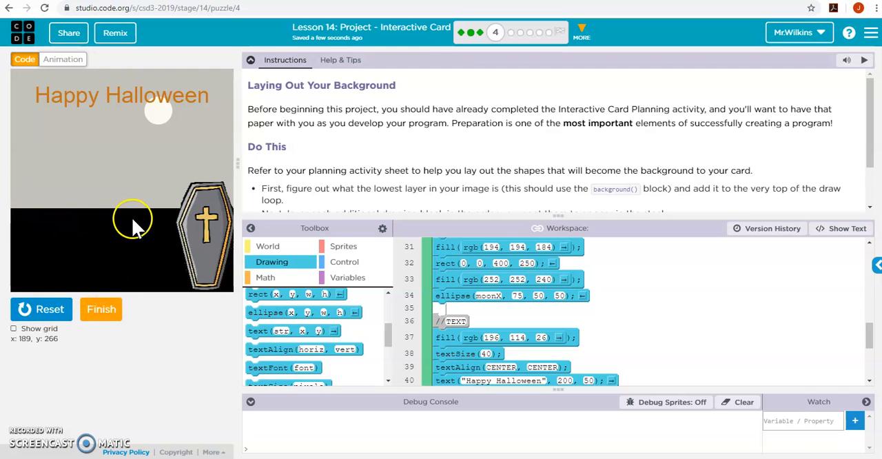
pyautogui.moveTo(93, 228)
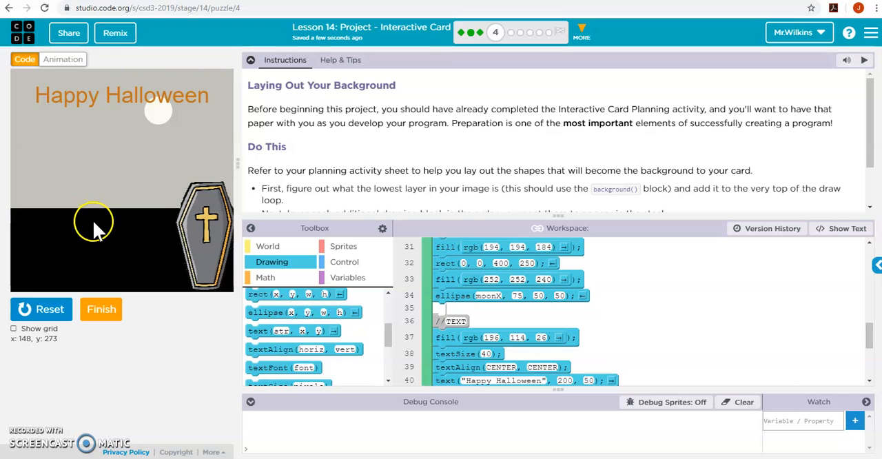
pyautogui.moveTo(178, 255)
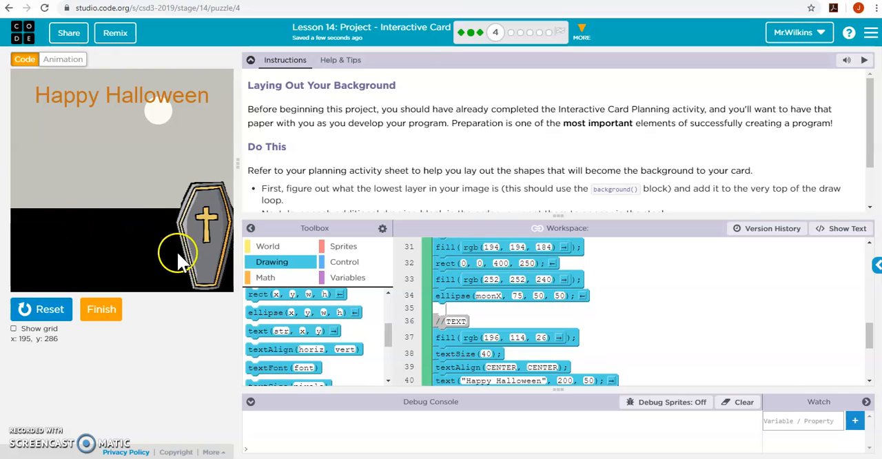
# Add textSize(12) and text 'Click the mouse to reveal the jack-o-lantern' below the title
pyautogui.scroll(-3)
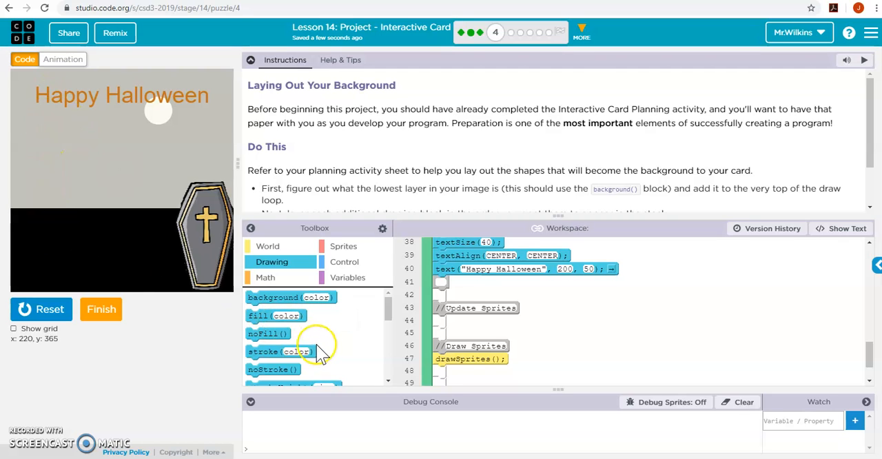
pyautogui.scroll(-3)
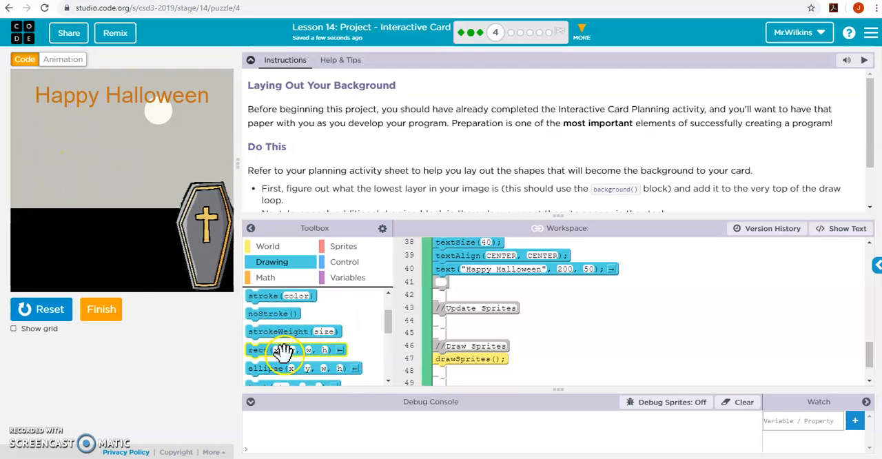
pyautogui.moveTo(282, 350); pyautogui.dragTo(445, 319)
pyautogui.write('"Click the mouse to ')
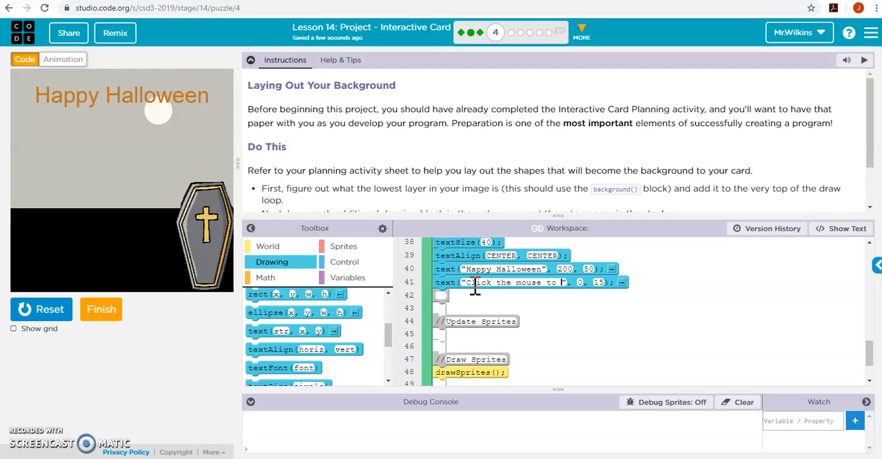
pyautogui.write('reveal the')
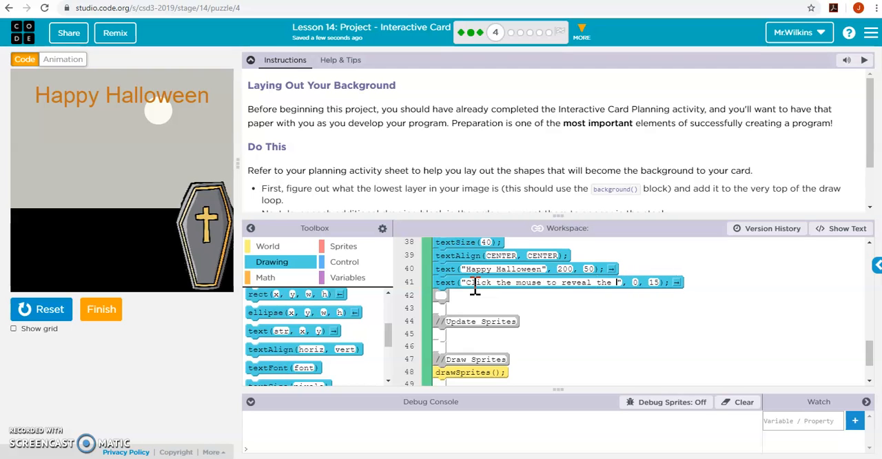
pyautogui.write('jake')
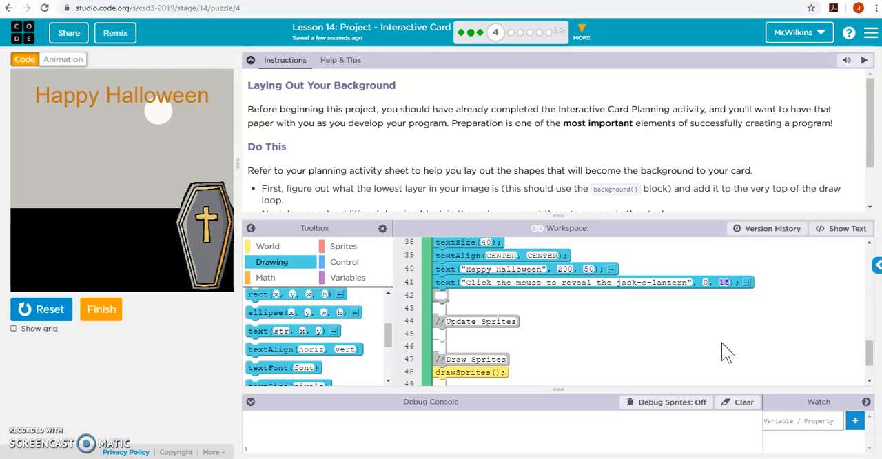
# Run the card and adjust the prompt's position to 150, 300
pyautogui.click(41, 308)
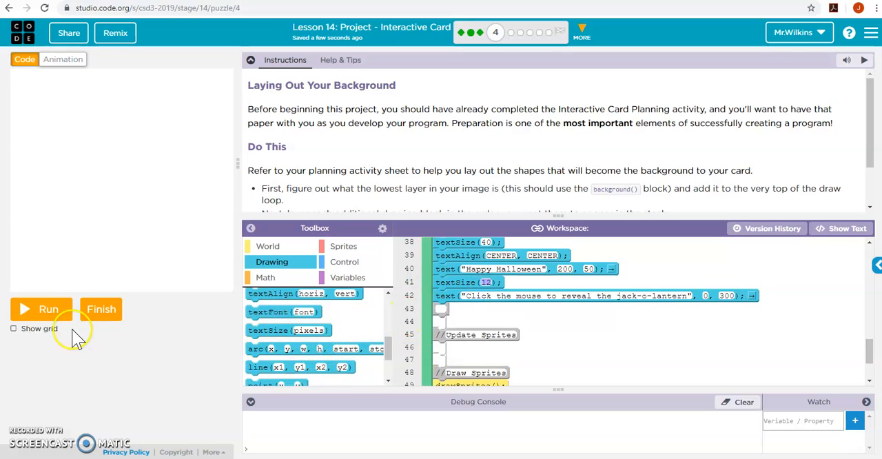
pyautogui.click(40, 308)
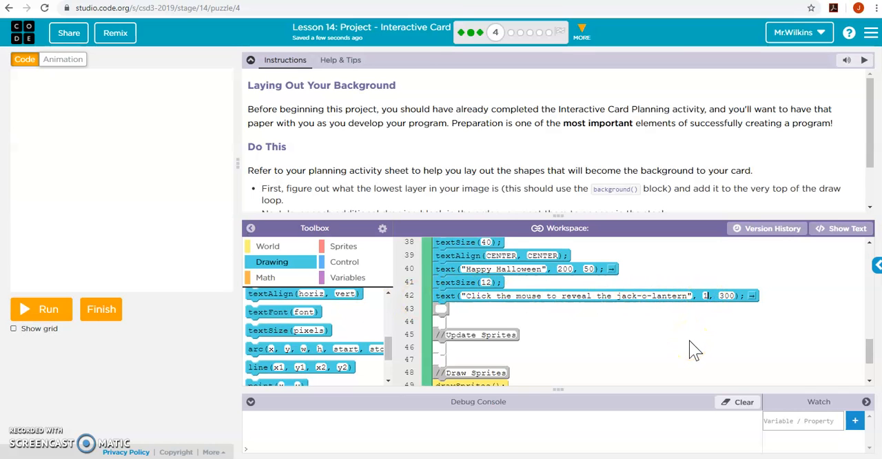
pyautogui.click(40, 309)
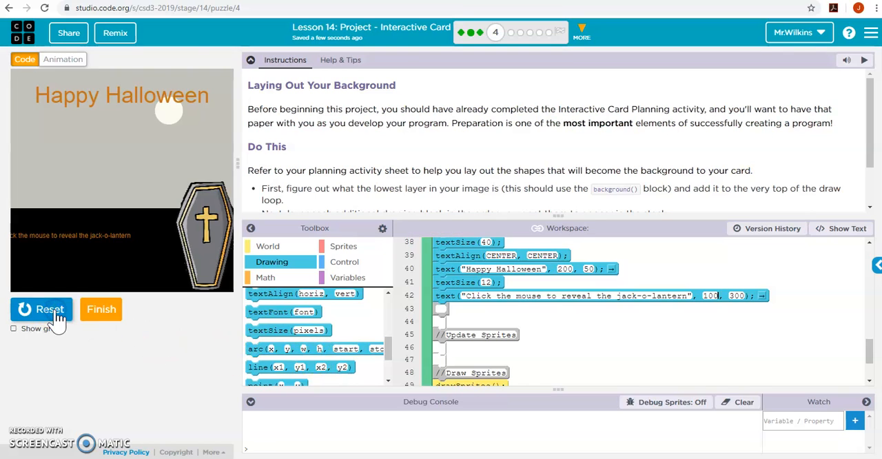
pyautogui.click(41, 309)
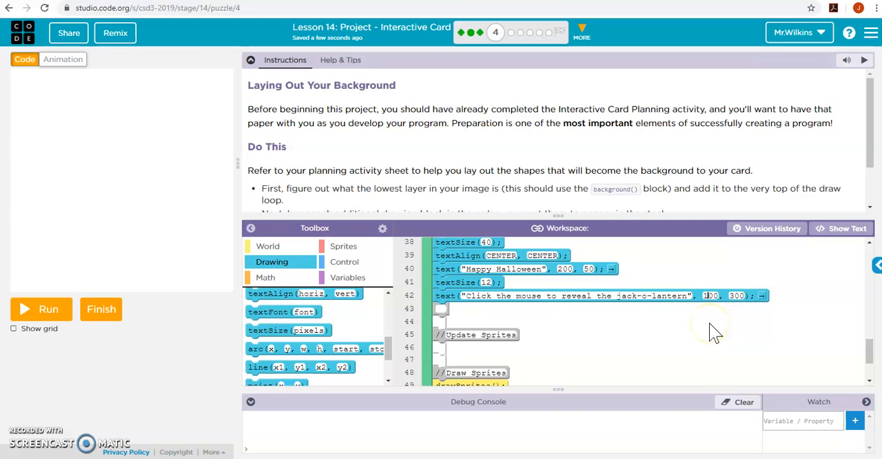
pyautogui.moveTo(617, 344)
pyautogui.write('150')
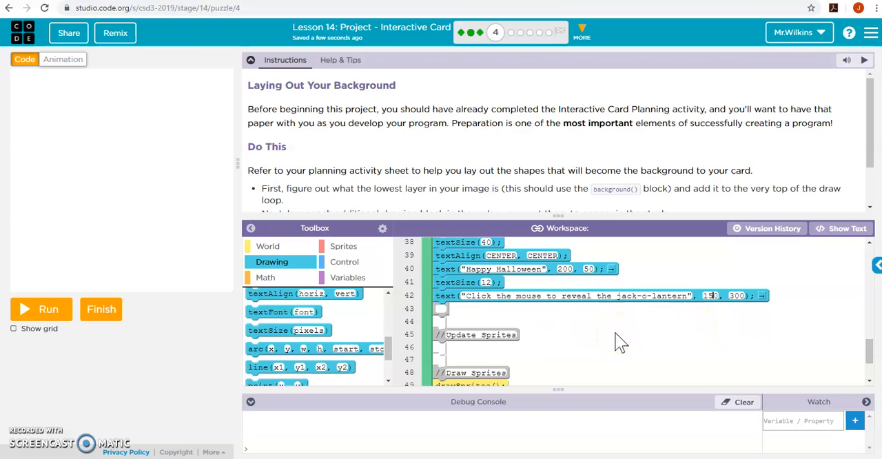
pyautogui.click(41, 309)
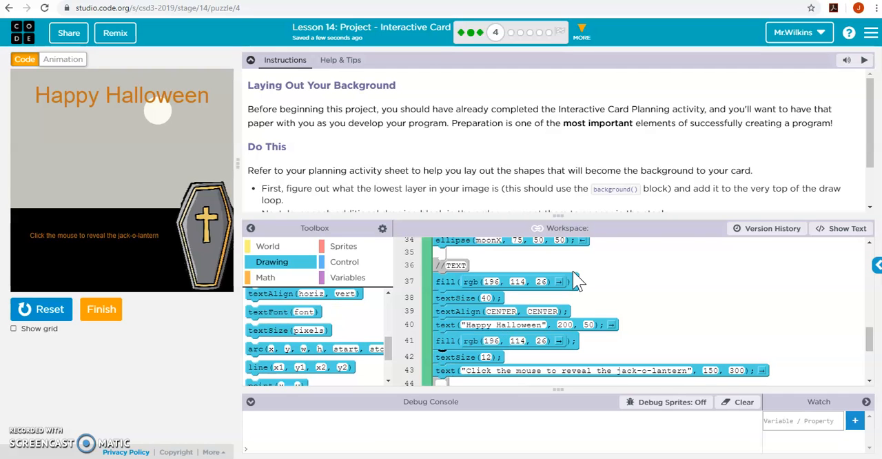
pyautogui.moveTo(844, 228)
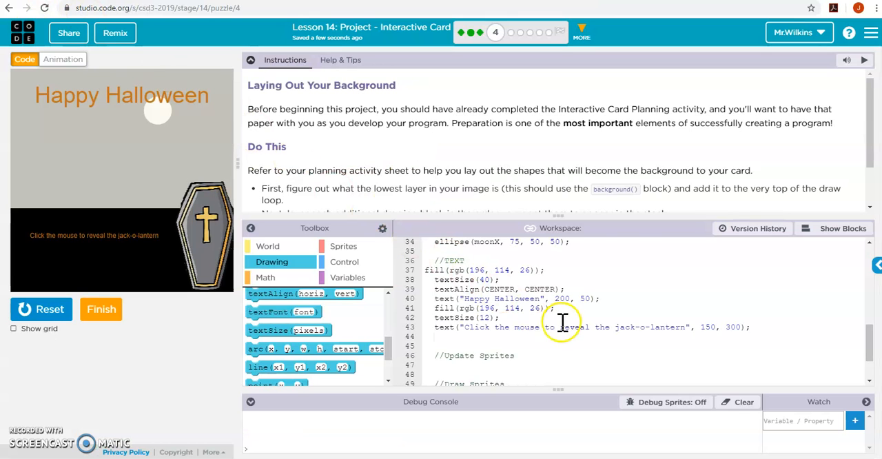
# Colour the prompt rgb(252,153,45) and move it up to y 280
pyautogui.click(489, 308)
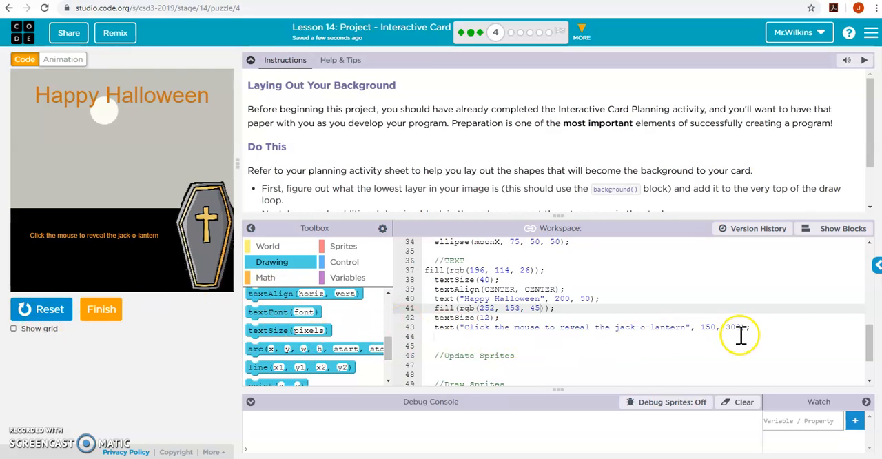
pyautogui.click(733, 327)
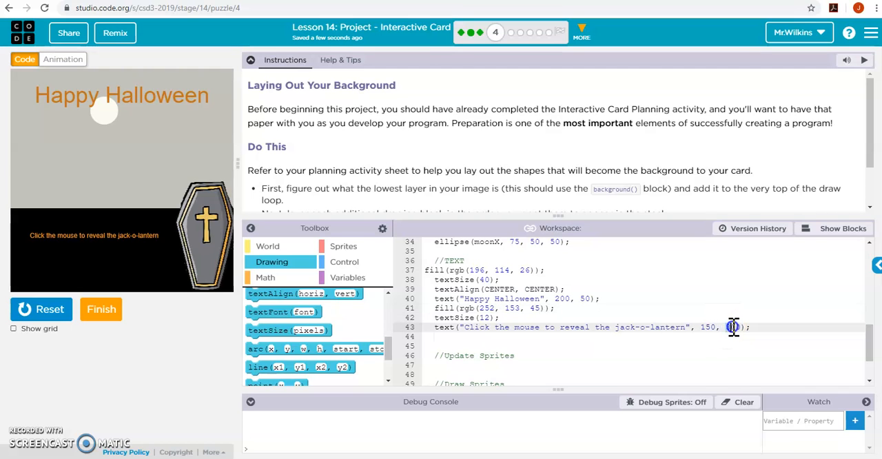
pyautogui.write('28')
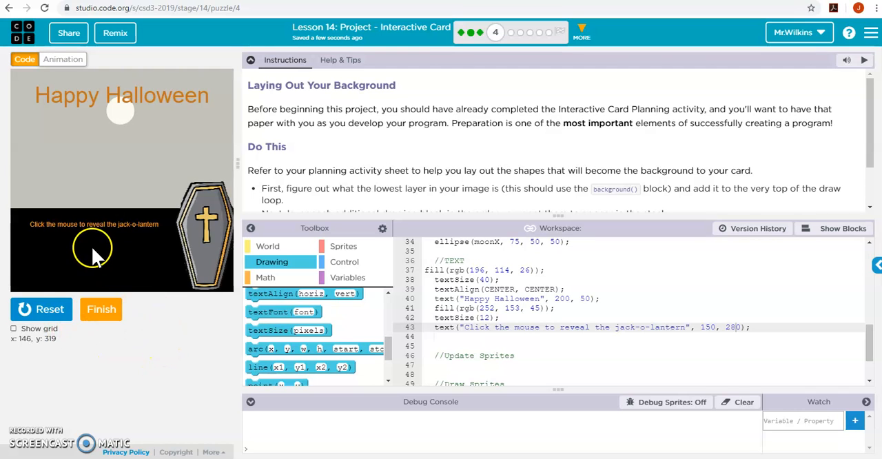
pyautogui.moveTo(50, 309)
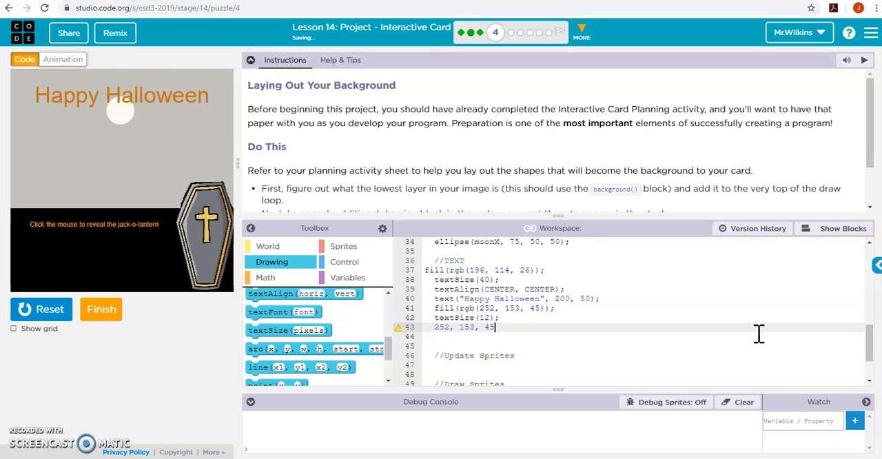
# Duplicate the caption as 'Move the mouse to reveal the bat' at 150, 300, then test it
pyautogui.write('text("Click the mouse to reveal the jack-o-lantern", 150, 280);')
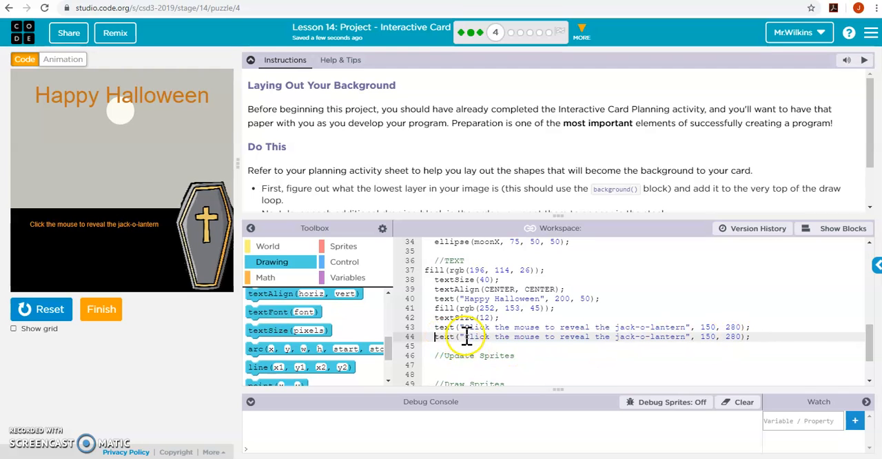
pyautogui.doubleClick(475, 337)
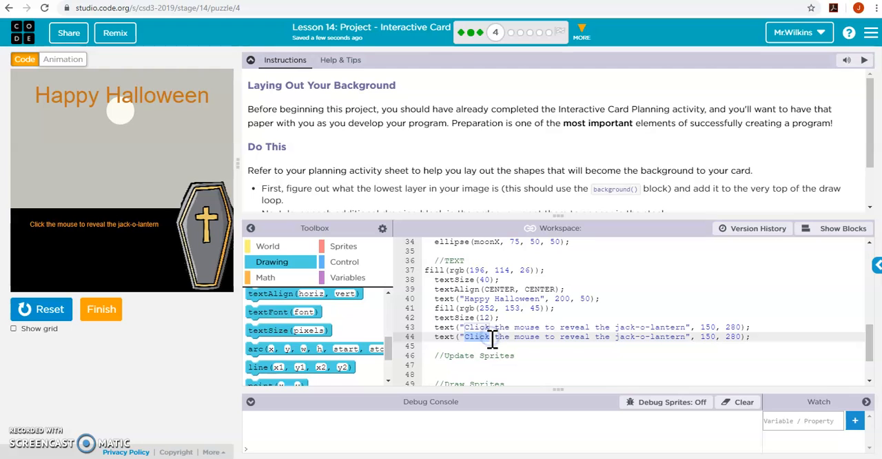
pyautogui.write('Move')
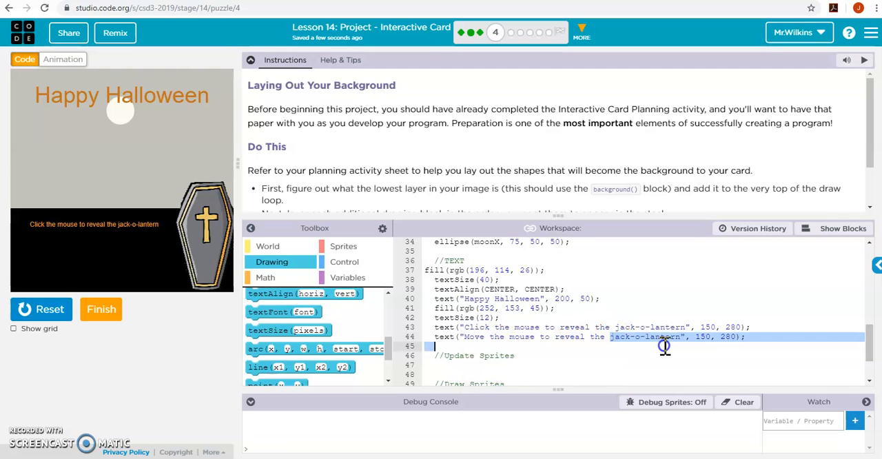
pyautogui.write('b')
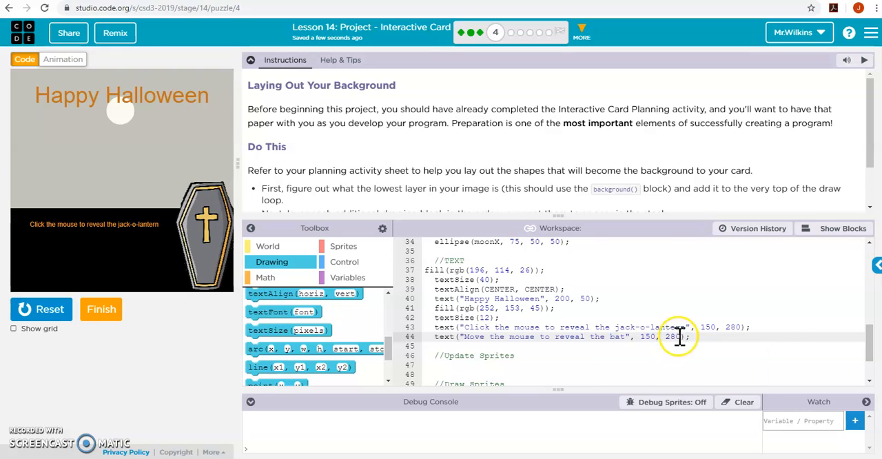
pyautogui.doubleClick(673, 337)
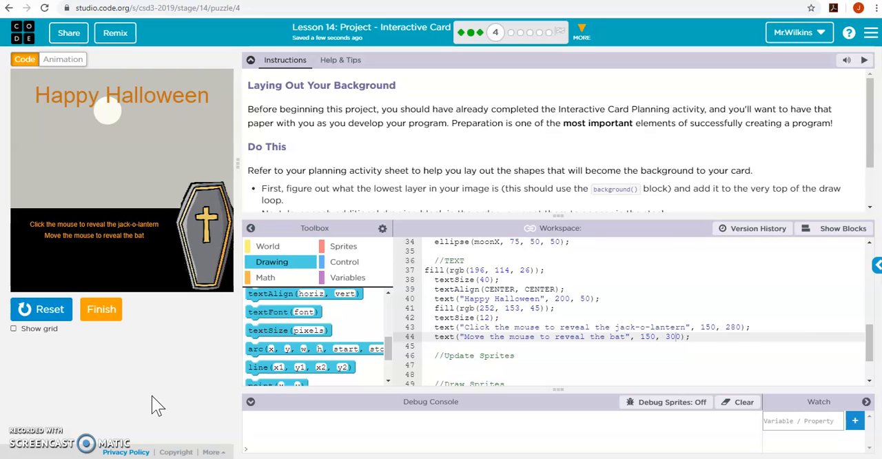
pyautogui.moveTo(50, 309)
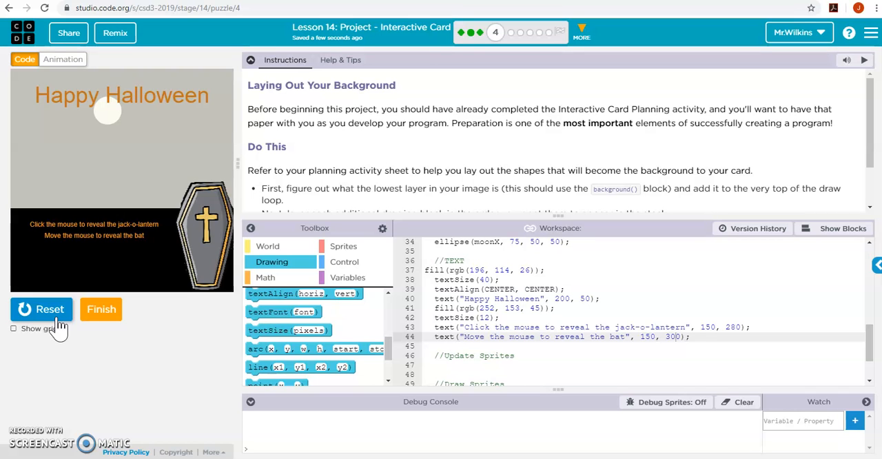
pyautogui.click(41, 309)
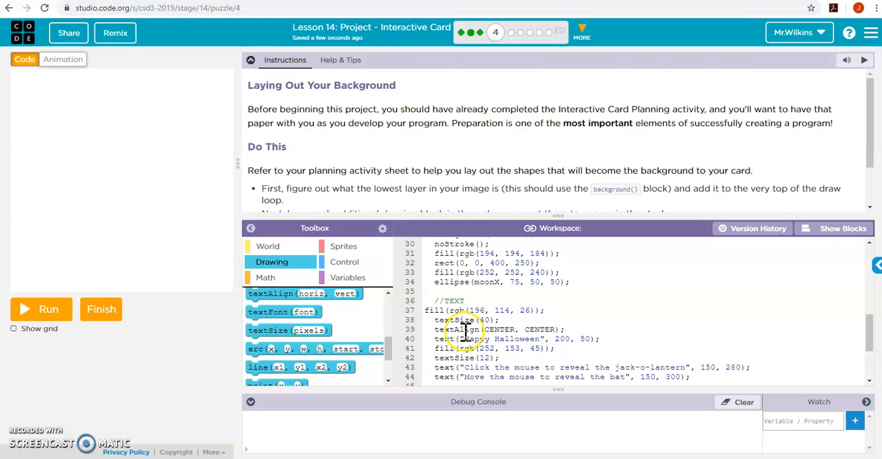
# Add an if mouseWentDown("leftButton") block under Update Sprites setting jackolantern.visible to true
pyautogui.scroll(-3)
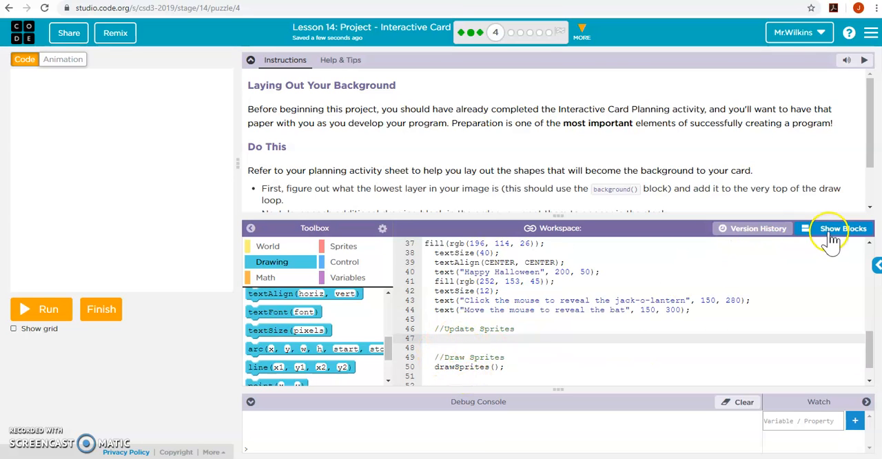
pyautogui.click(844, 228)
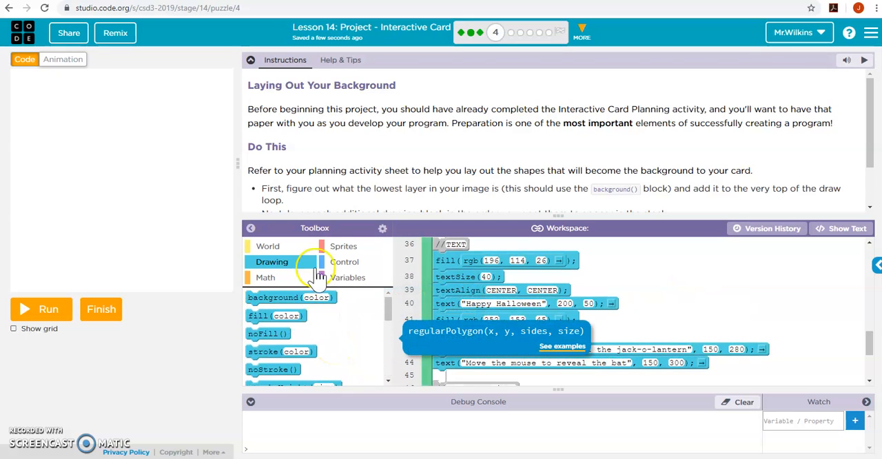
pyautogui.click(343, 261)
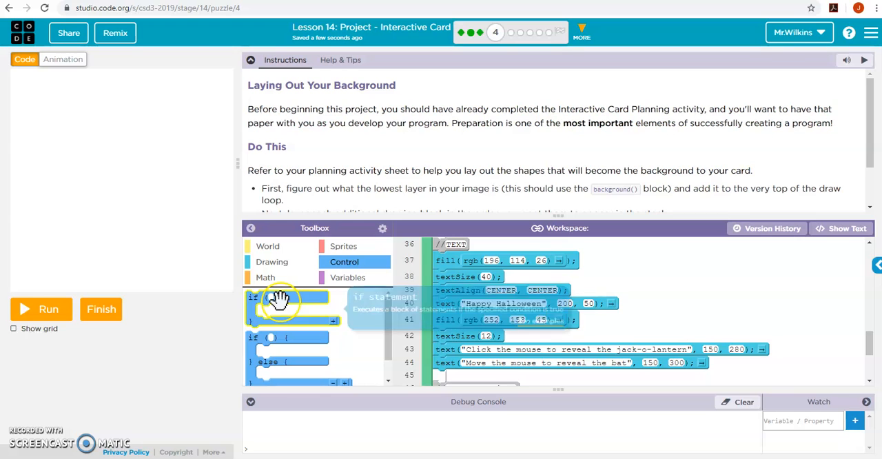
pyautogui.moveTo(286, 300)
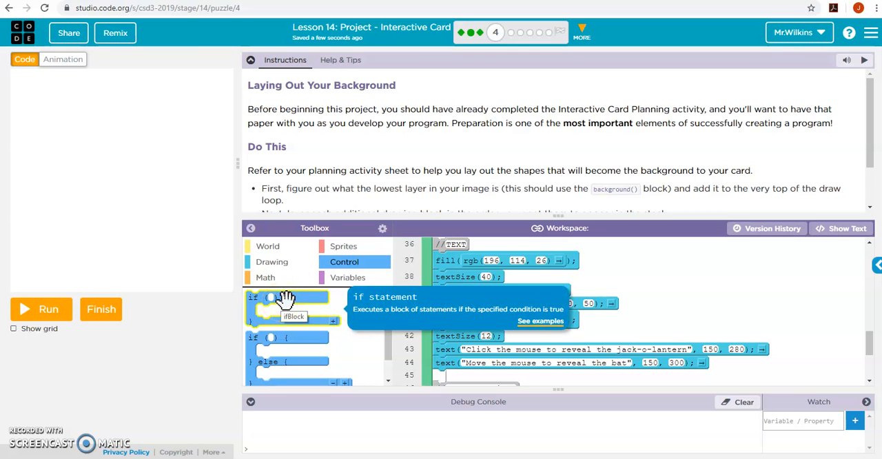
pyautogui.scroll(-3)
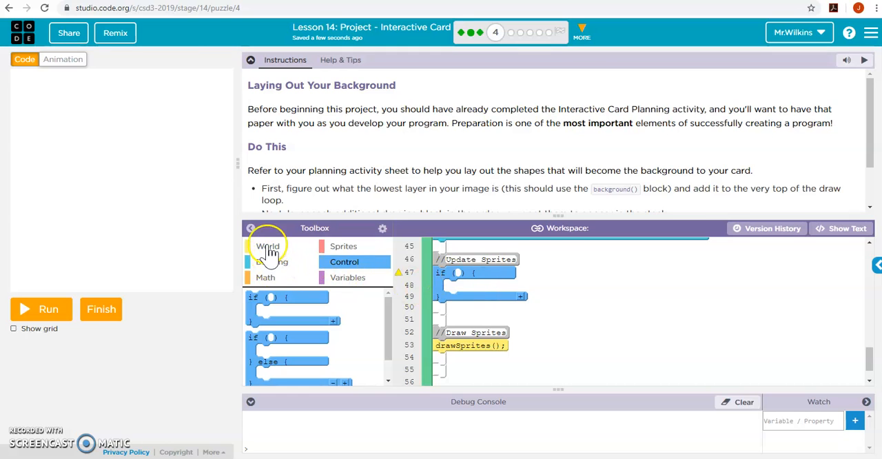
pyautogui.click(267, 246)
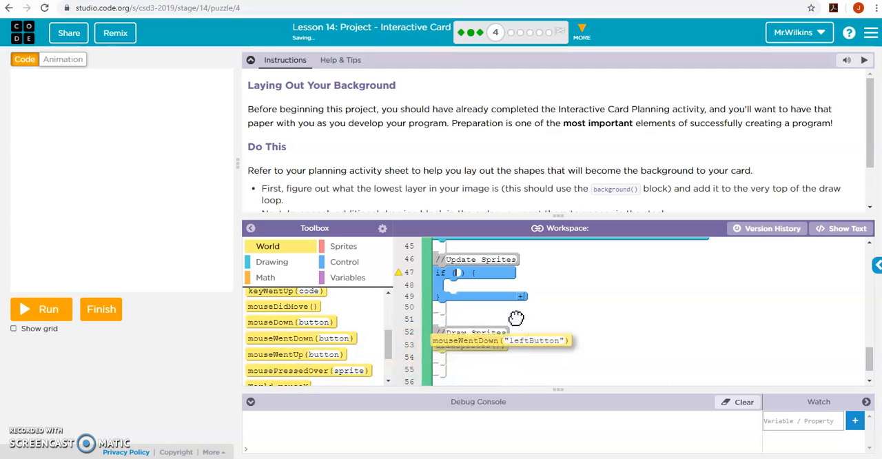
pyautogui.moveTo(503, 341); pyautogui.dragTo(551, 276)
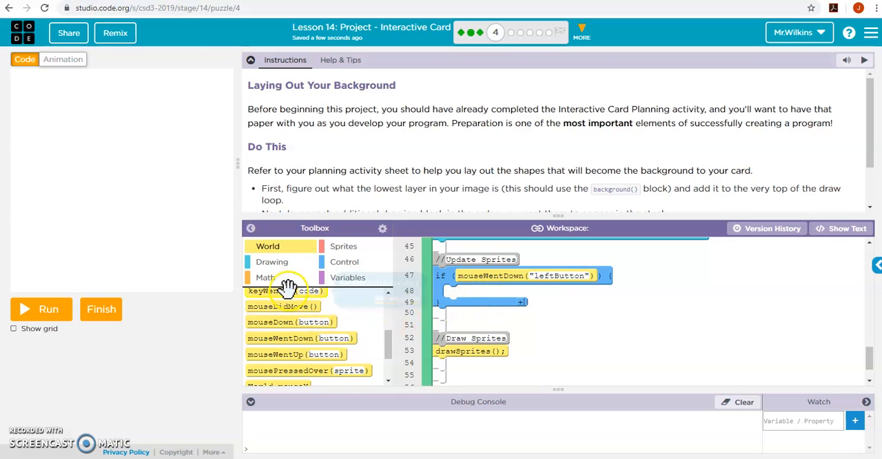
pyautogui.click(343, 246)
pyautogui.write('jackolantern.visible = true;')
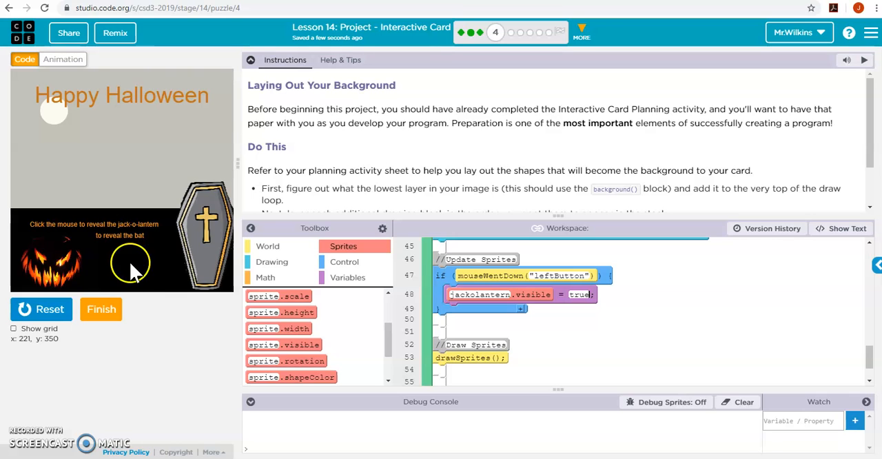
pyautogui.moveTo(93, 244)
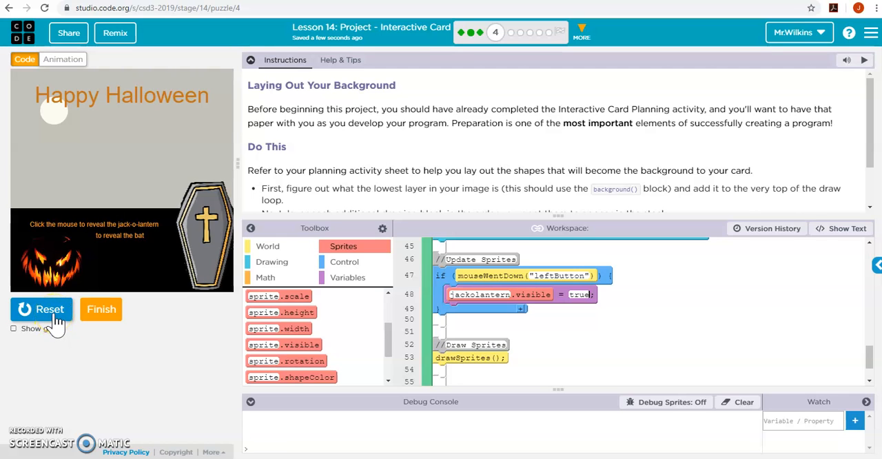
# Resize the jackolantern animation to 89 by 75 pixels, keeping the aspect ratio
pyautogui.click(41, 308)
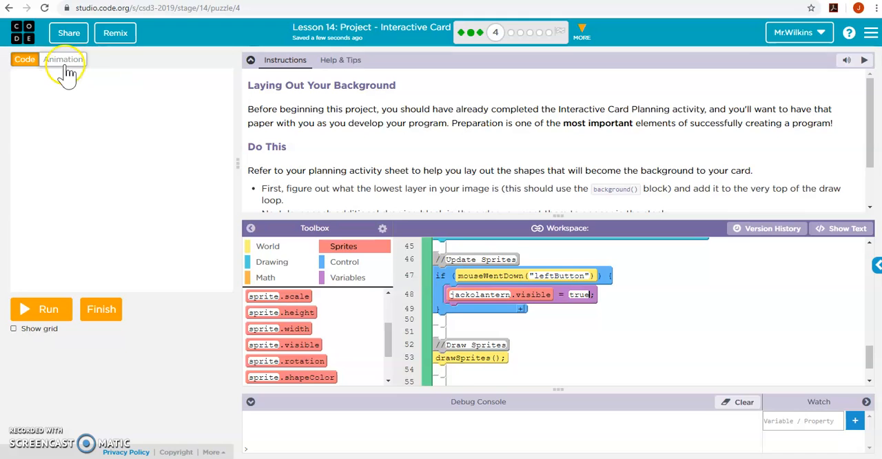
pyautogui.click(63, 58)
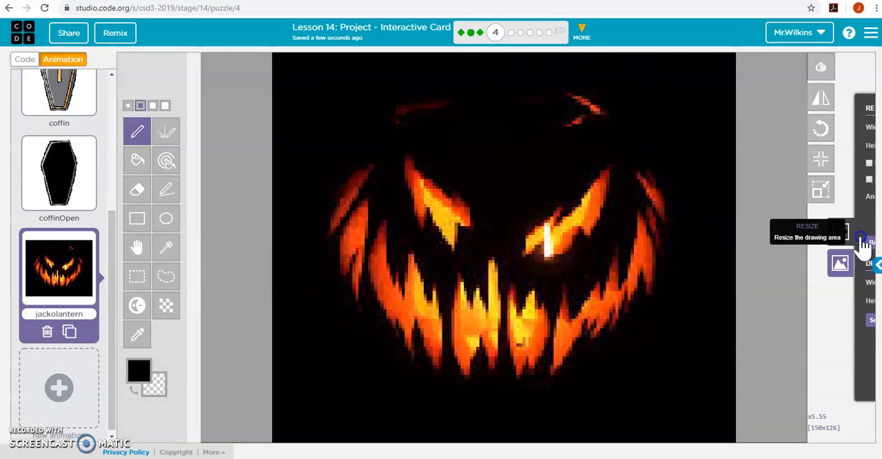
pyautogui.click(862, 241)
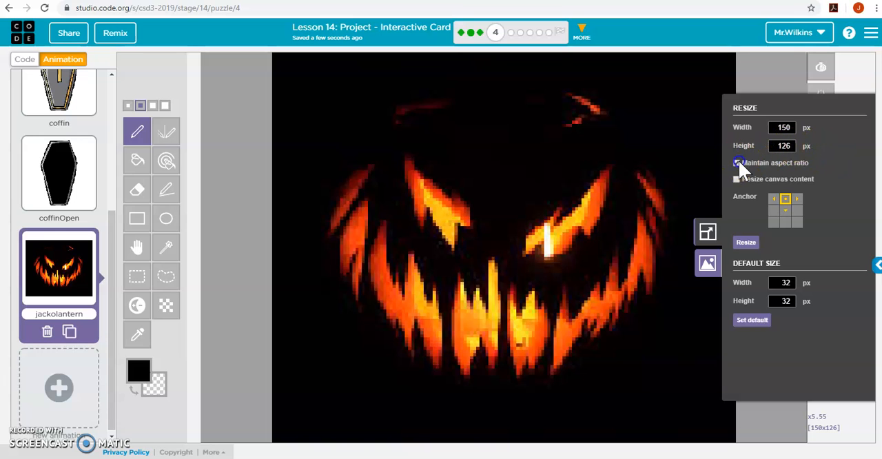
pyautogui.click(736, 179)
pyautogui.write('75')
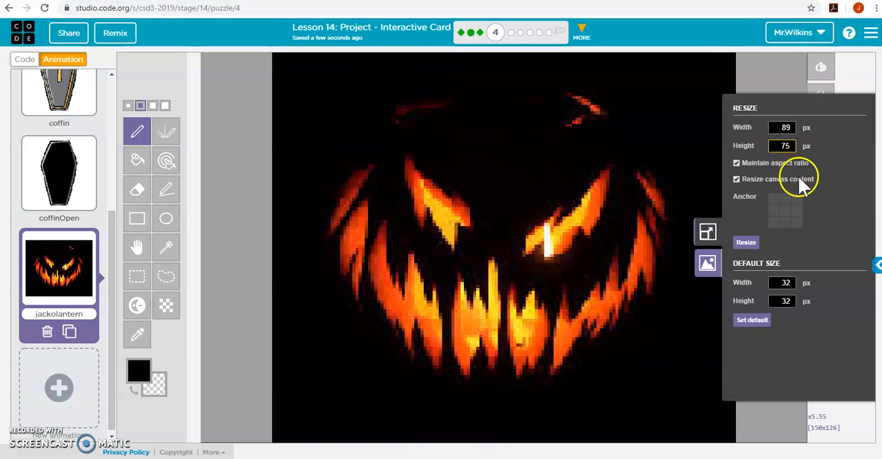
pyautogui.click(746, 241)
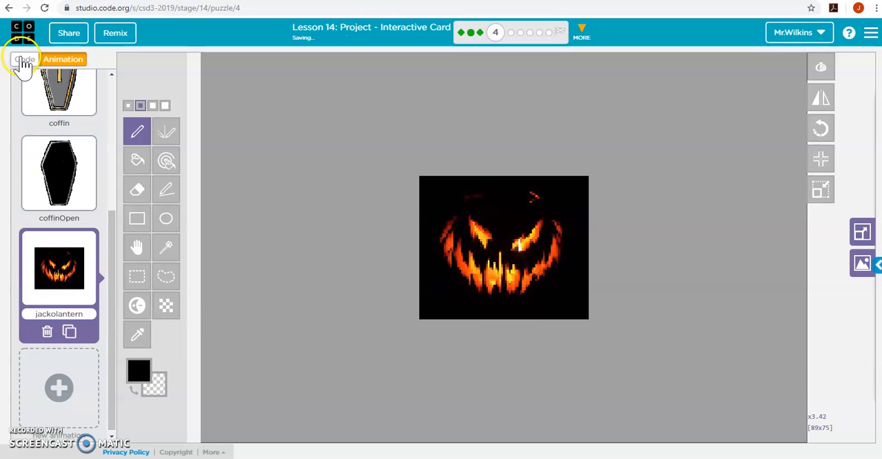
# Create the jackolantern sprite at (50, 360) and test its position with Run and Reset
pyautogui.click(24, 59)
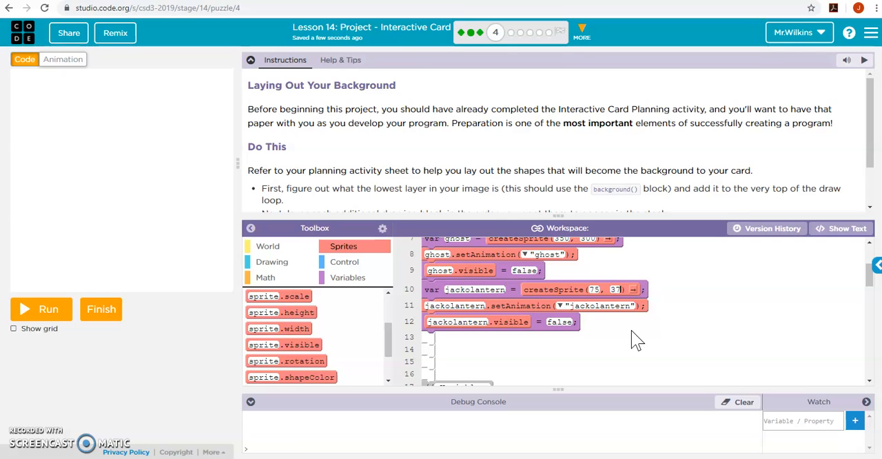
pyautogui.click(42, 309)
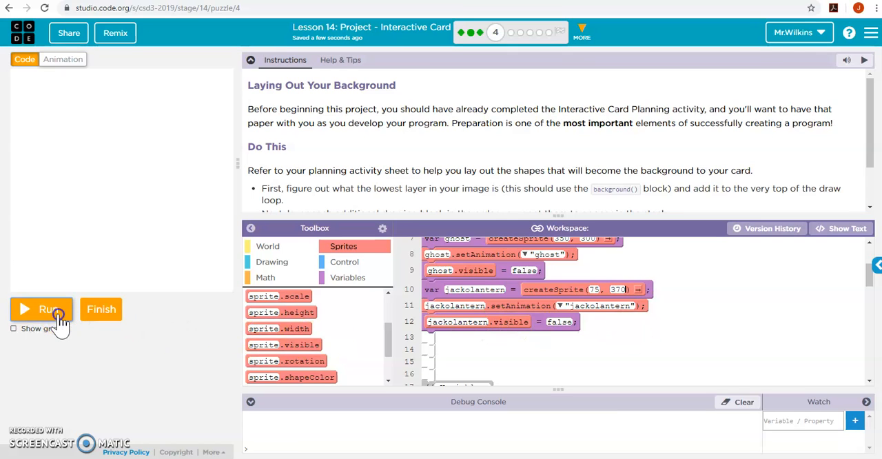
pyautogui.click(41, 309)
pyautogui.write('50')
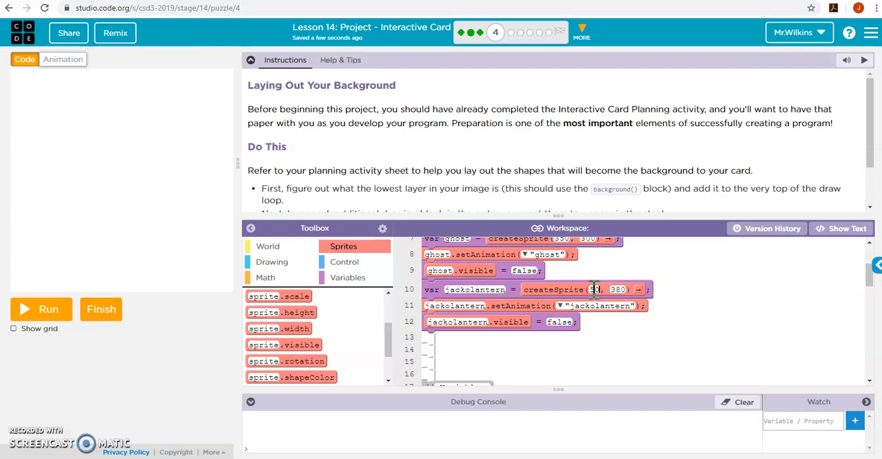
pyautogui.click(41, 308)
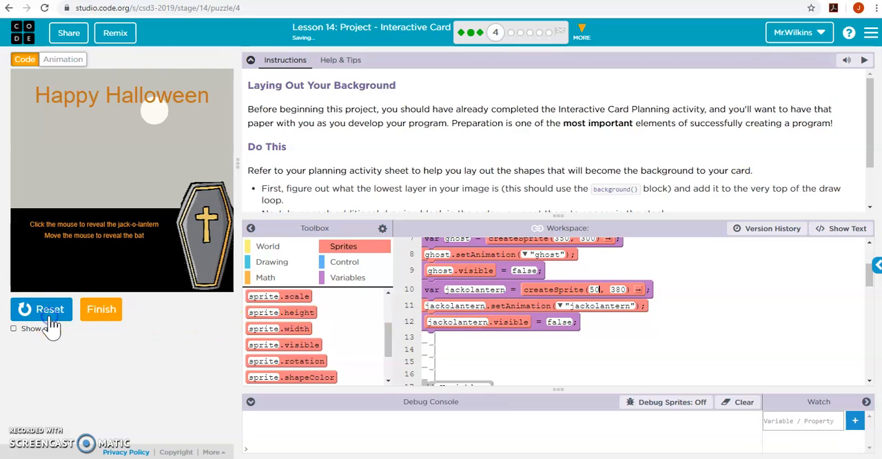
pyautogui.click(41, 309)
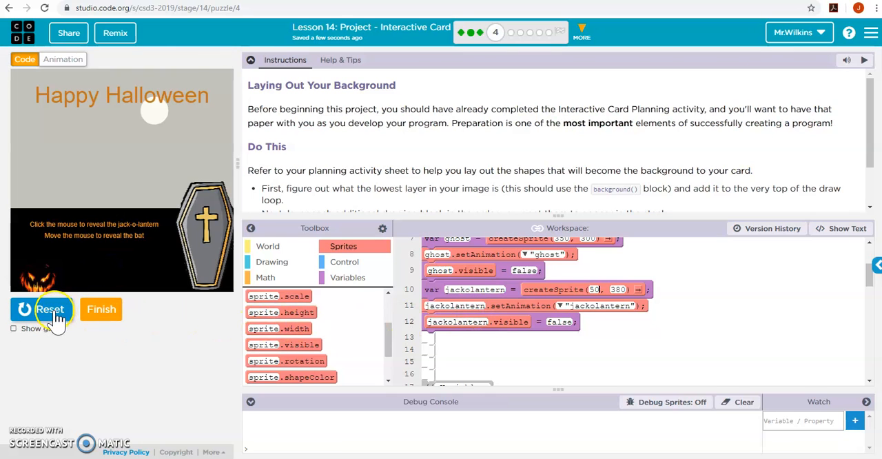
pyautogui.click(50, 309)
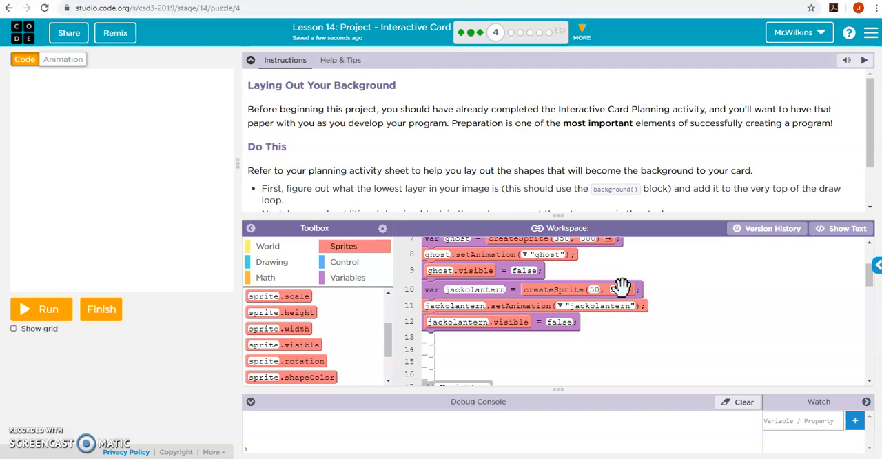
pyautogui.click(48, 309)
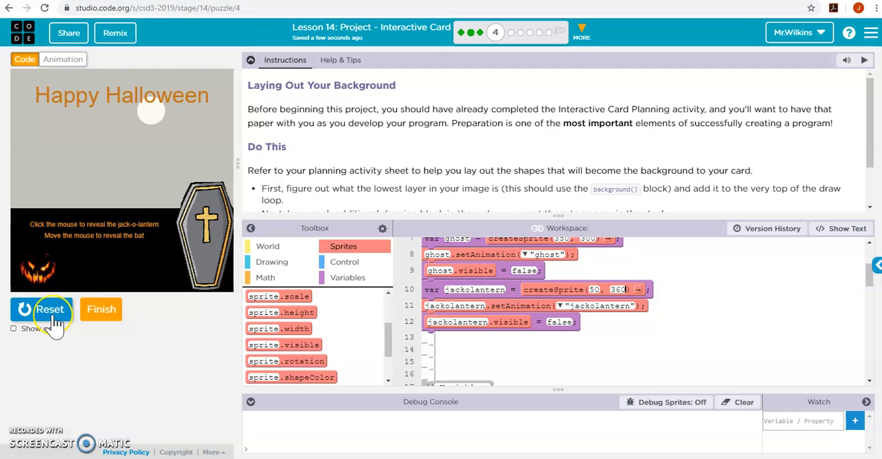
pyautogui.click(50, 309)
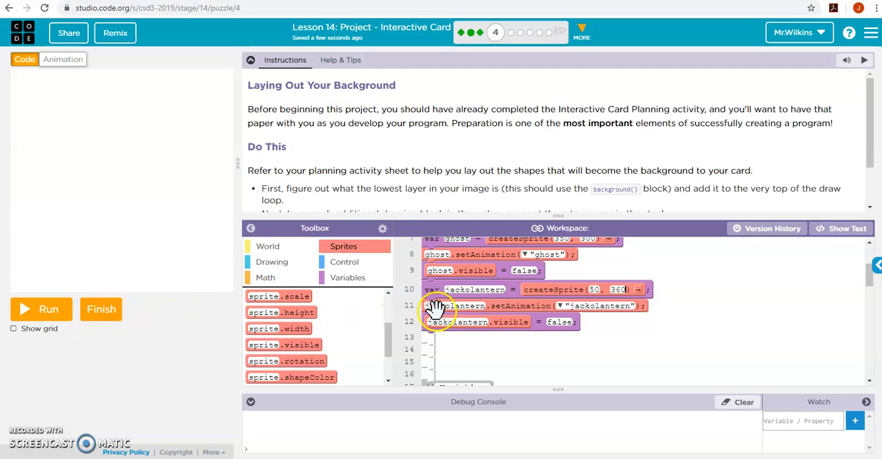
# Change the click action to jackolantern.visible = !jackolantern.visible and test by clicking the card
pyautogui.scroll(-3)
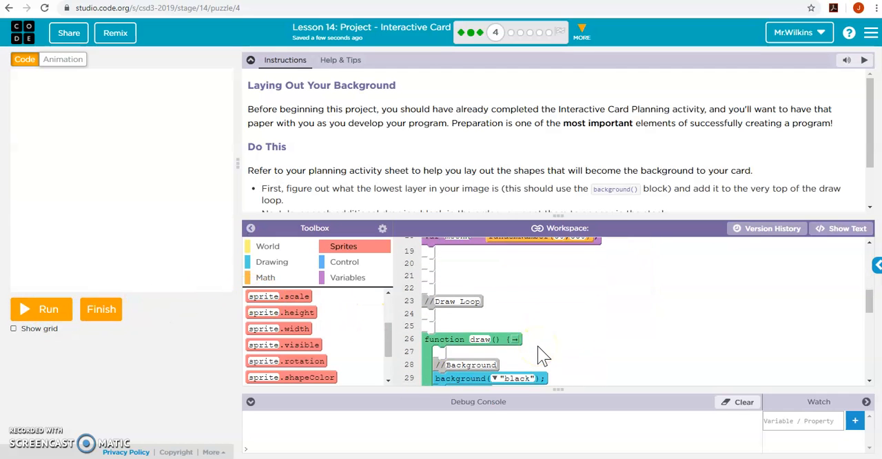
pyautogui.scroll(-3)
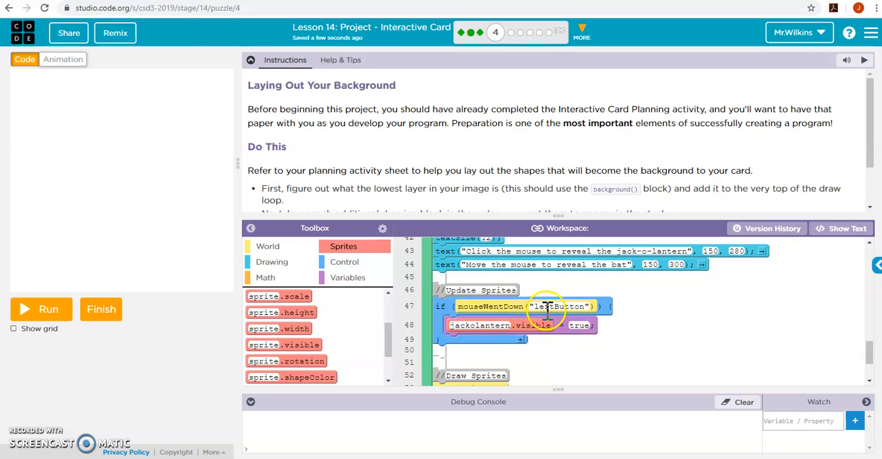
pyautogui.moveTo(559, 327)
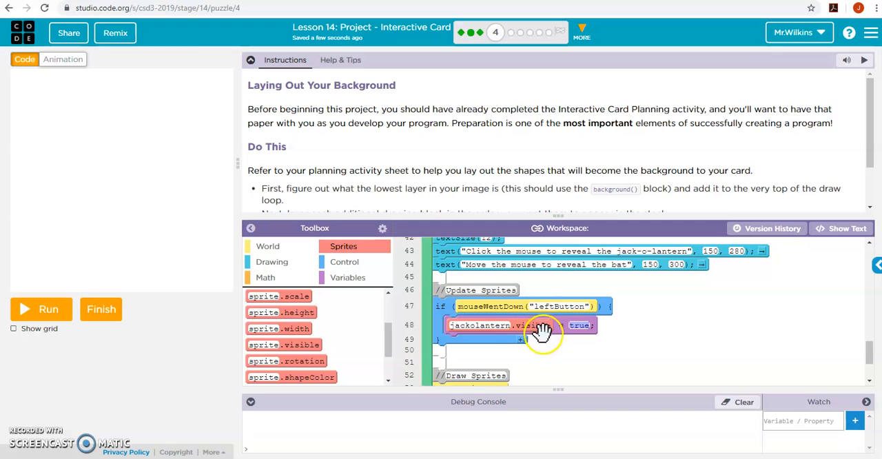
pyautogui.moveTo(527, 355)
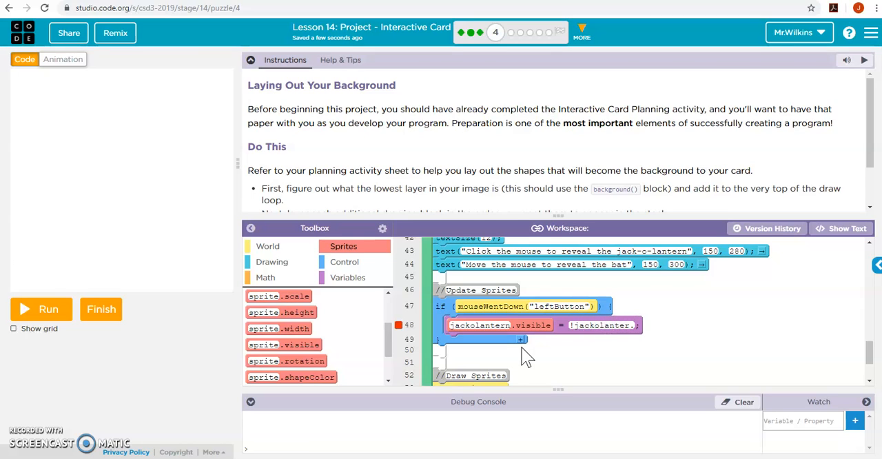
pyautogui.write('.visible')
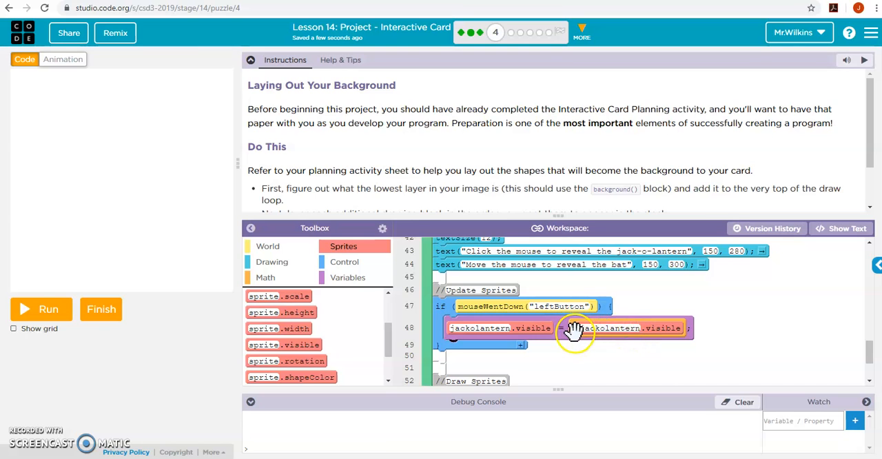
pyautogui.click(41, 309)
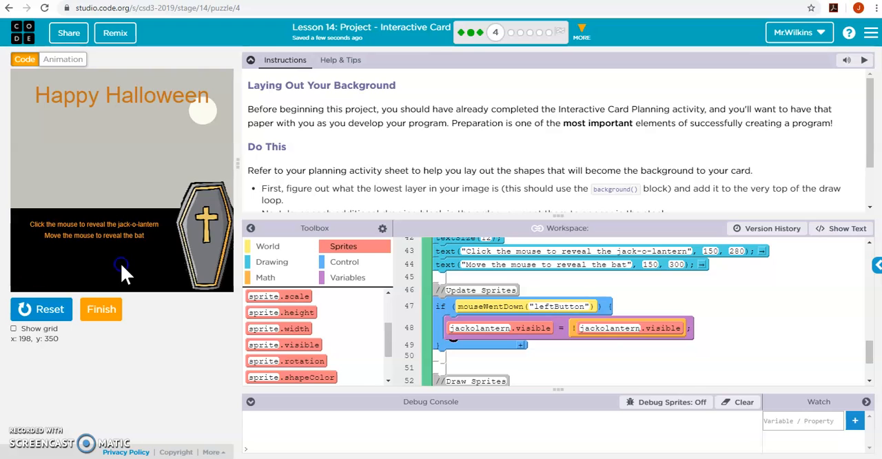
pyautogui.click(122, 265)
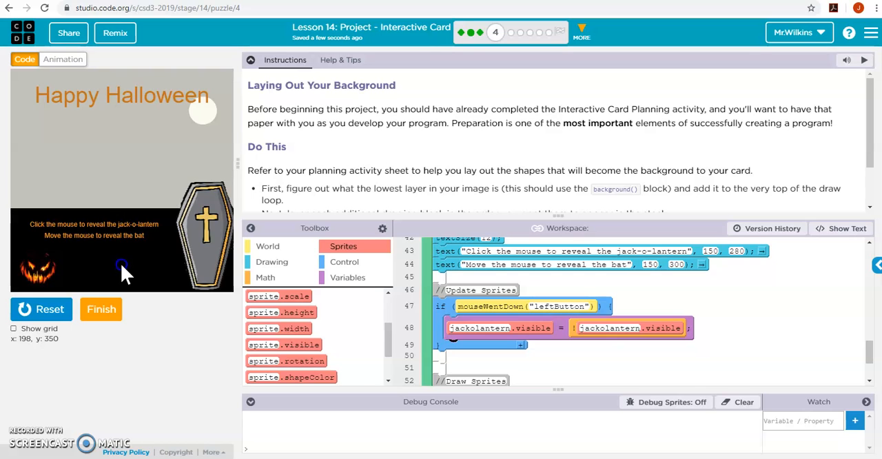
pyautogui.click(122, 269)
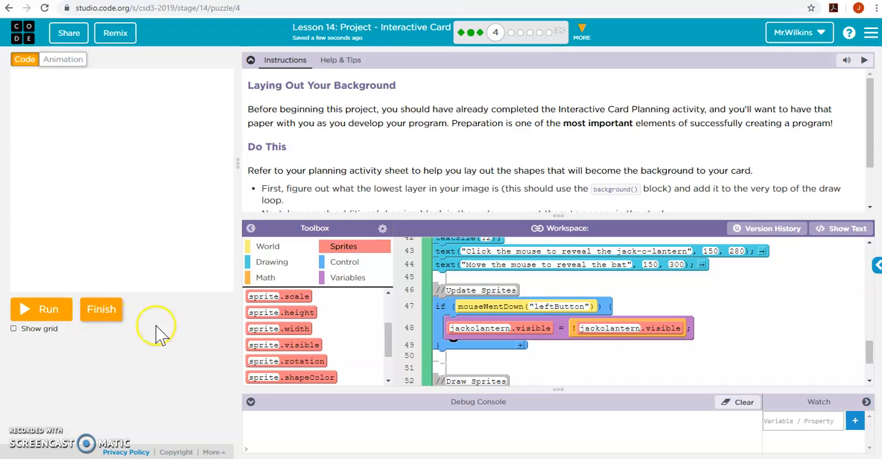
pyautogui.moveTo(327, 281)
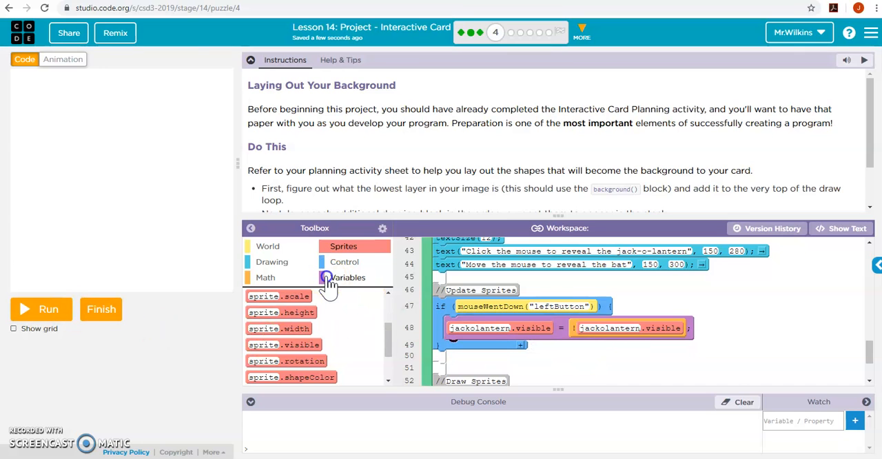
# Add a variable named clicks starting at 0 from the Variables blocks
pyautogui.click(347, 277)
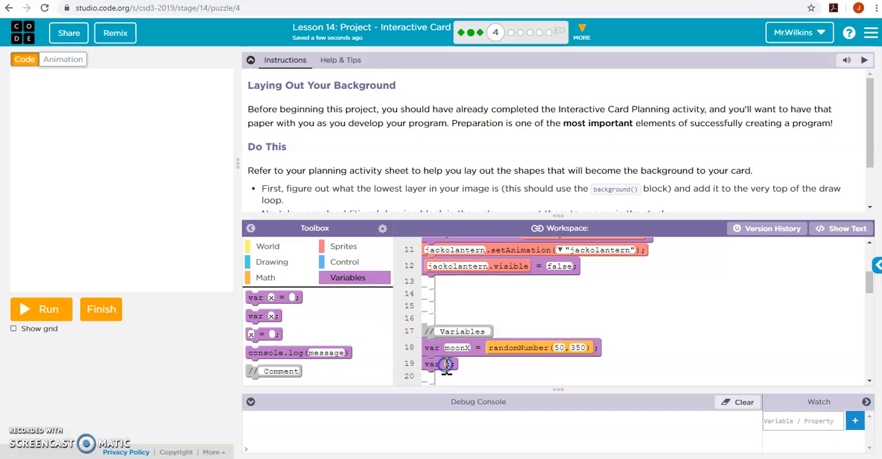
pyautogui.write('clicks')
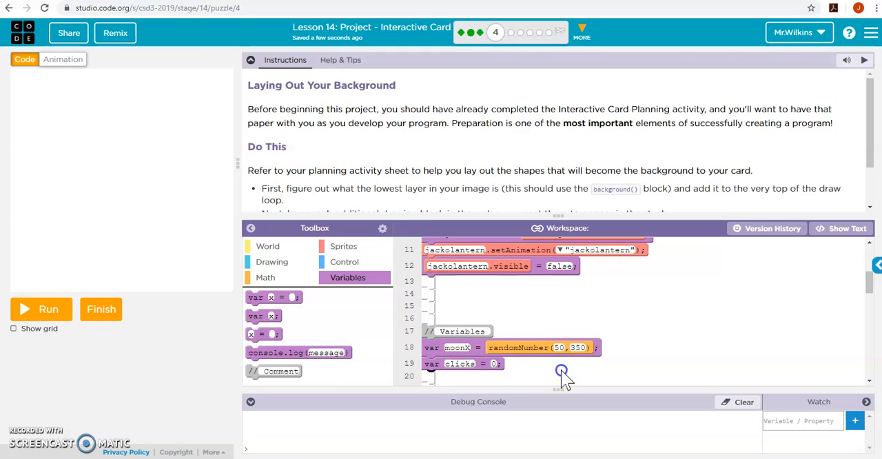
pyautogui.scroll(-3)
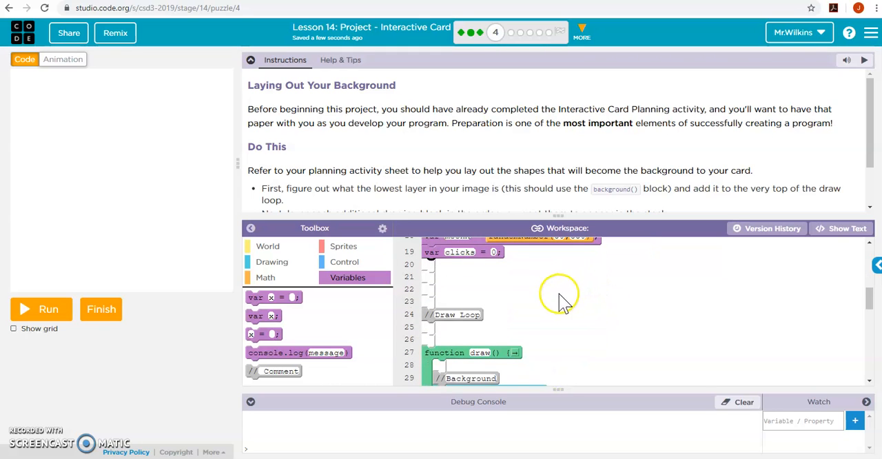
# Run the card, watch clicks, click the card several times, then reset
pyautogui.click(41, 309)
pyautogui.write('cli')
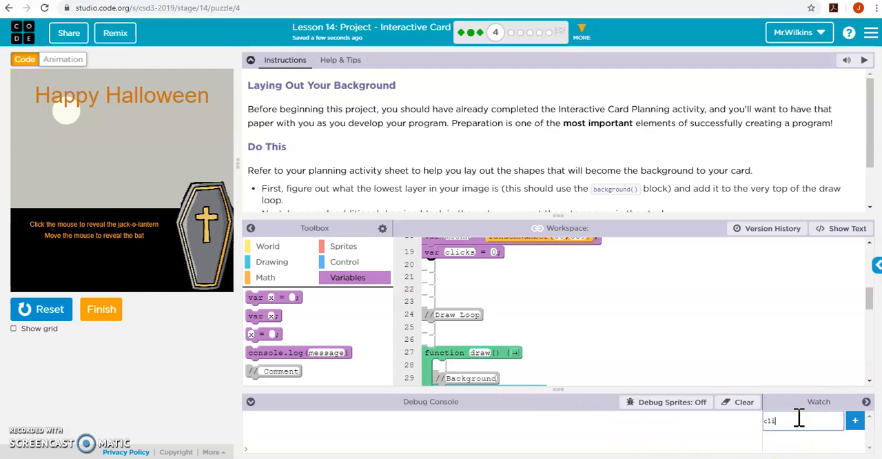
pyautogui.click(854, 420)
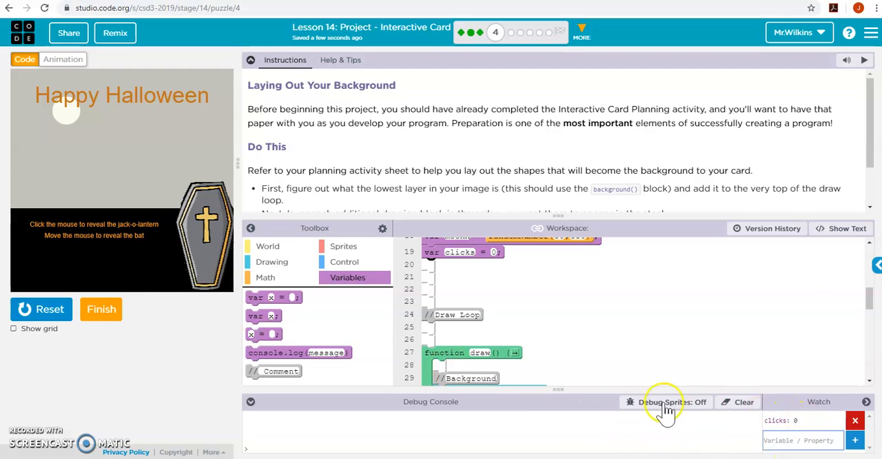
pyautogui.click(96, 266)
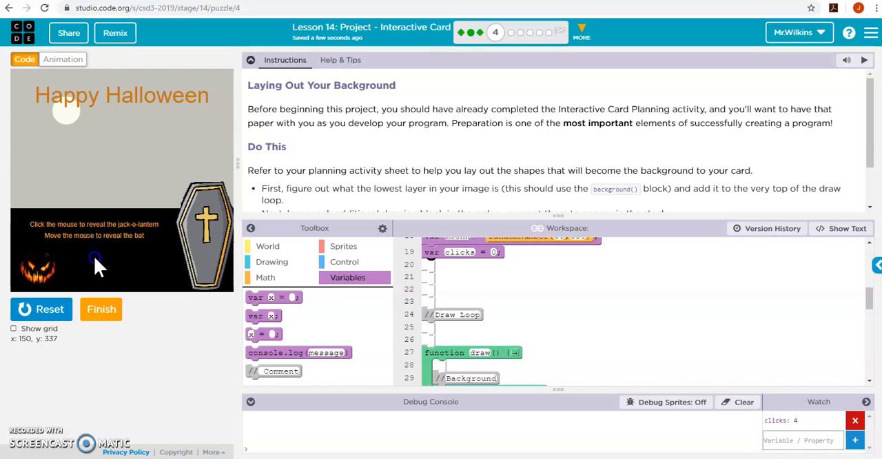
pyautogui.click(82, 265)
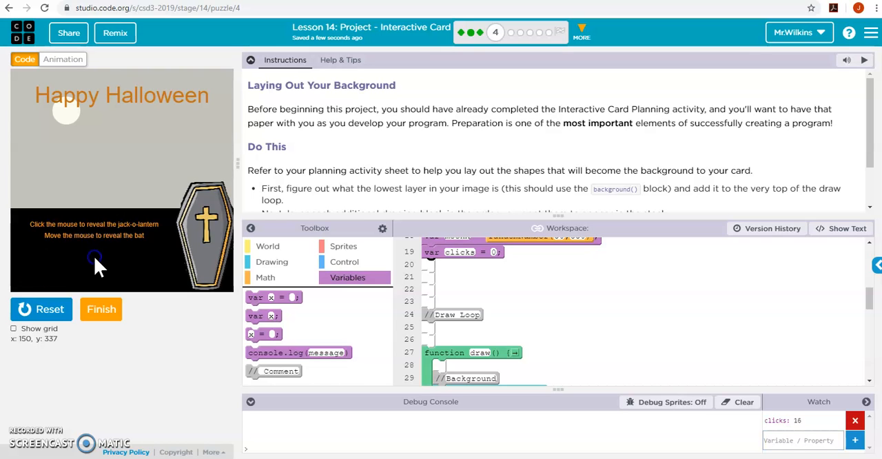
pyautogui.click(96, 265)
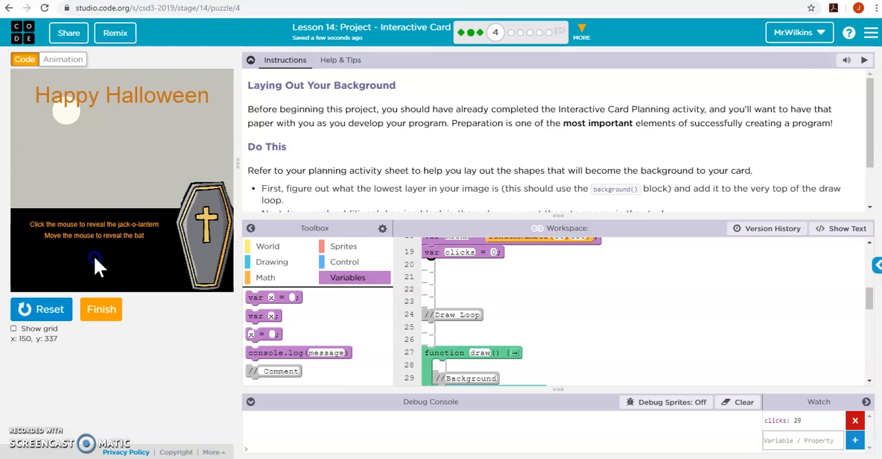
pyautogui.click(97, 266)
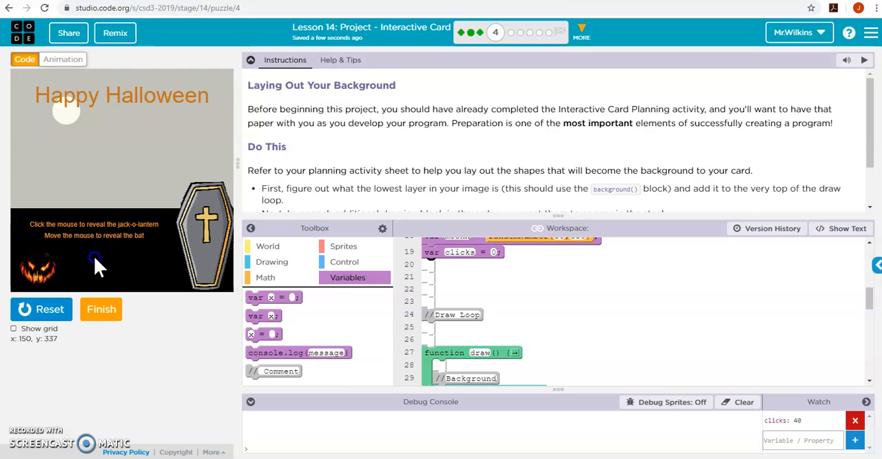
pyautogui.click(86, 276)
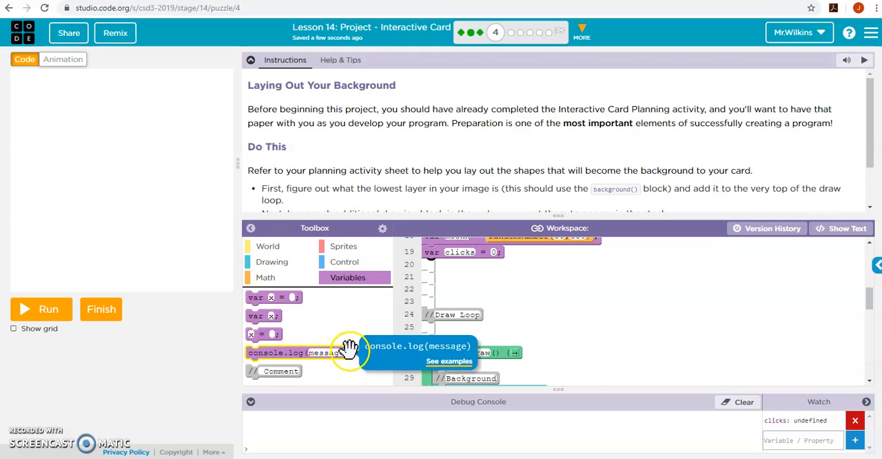
# Add an if (clicks > 20) statement below the mouse-click handler
pyautogui.scroll(-3)
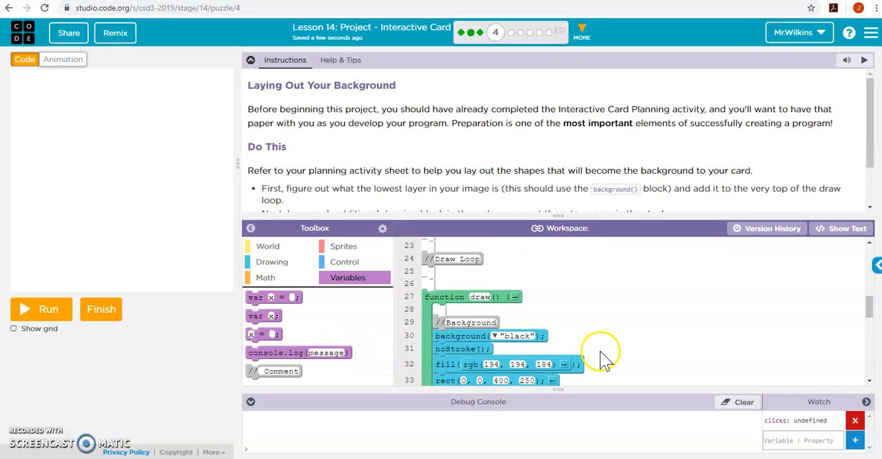
pyautogui.scroll(-3)
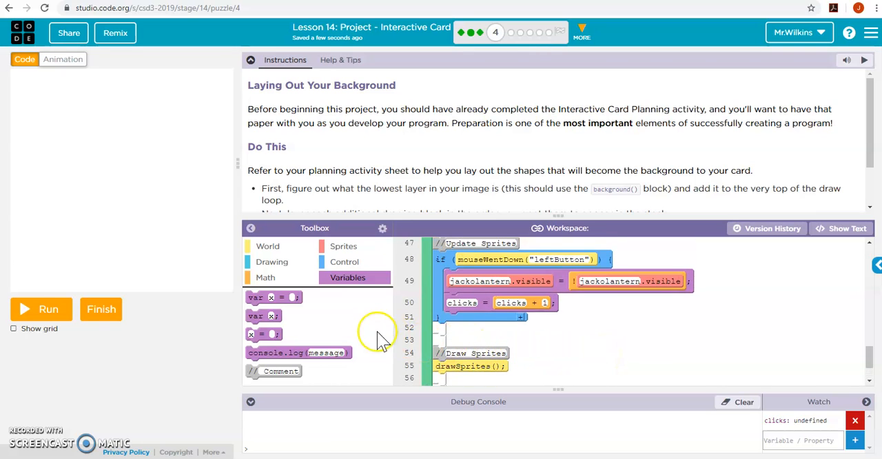
pyautogui.click(345, 262)
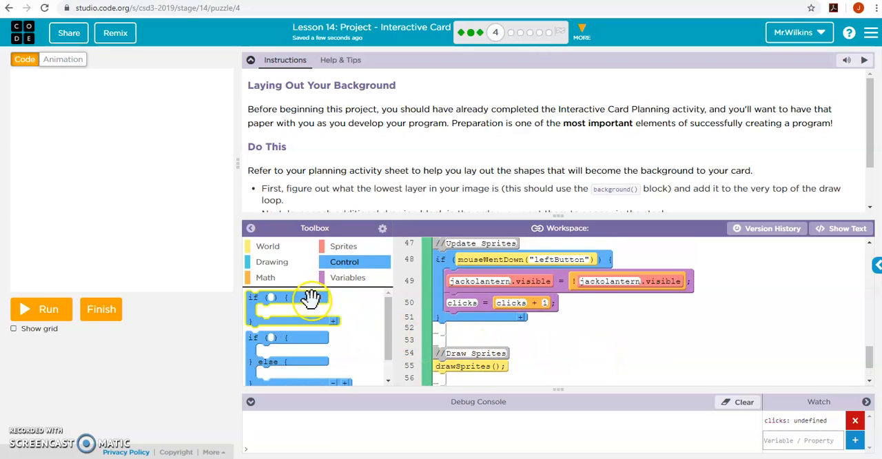
pyautogui.moveTo(310, 300); pyautogui.dragTo(488, 337)
pyautogui.write('clicks > 20')
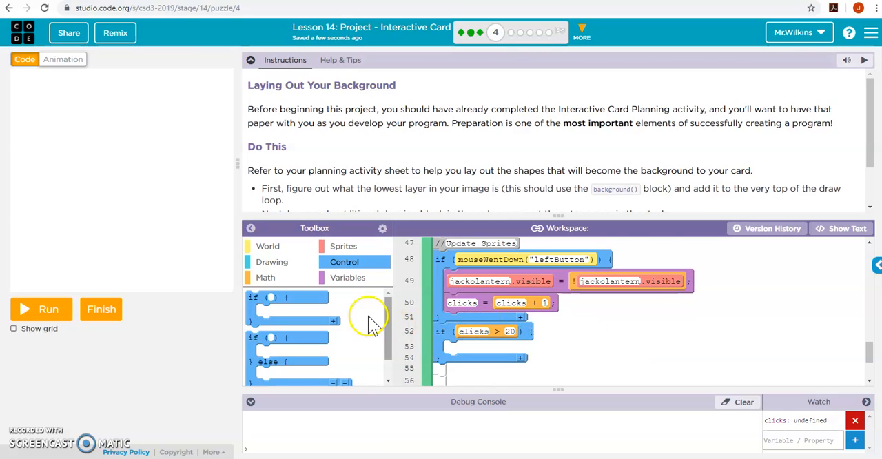
# Put ghost.visible = true and the coffinOpen animation inside the new if
pyautogui.click(344, 246)
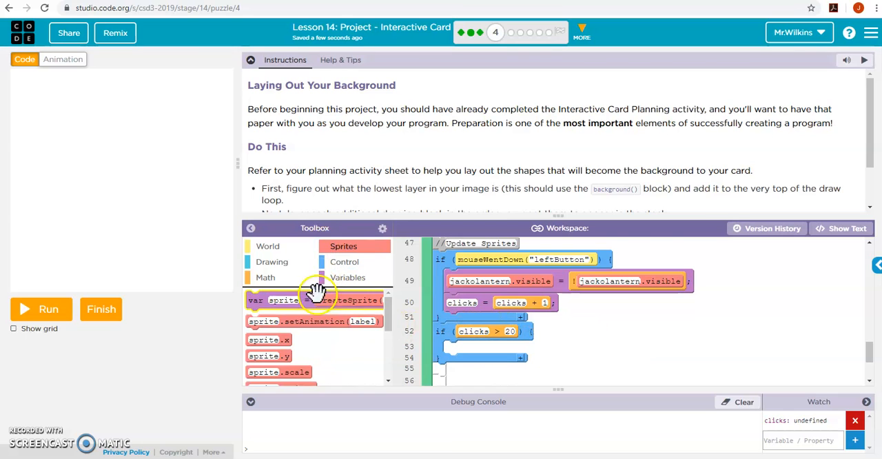
pyautogui.scroll(-3)
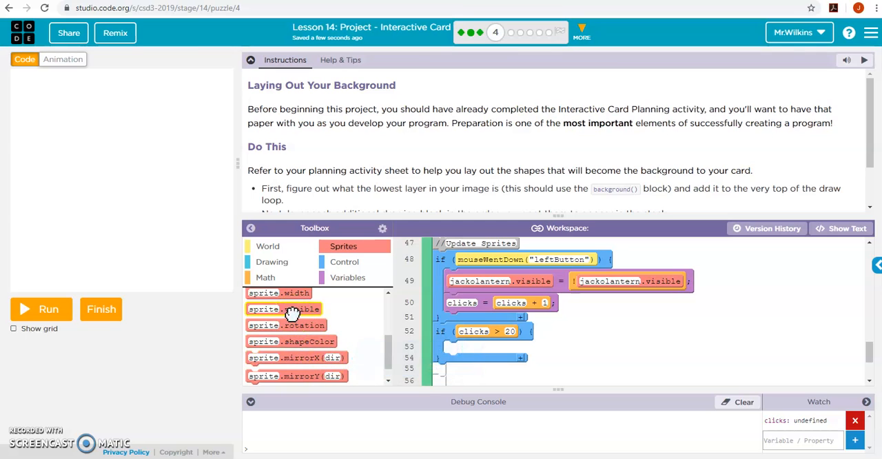
pyautogui.moveTo(283, 308); pyautogui.dragTo(486, 350)
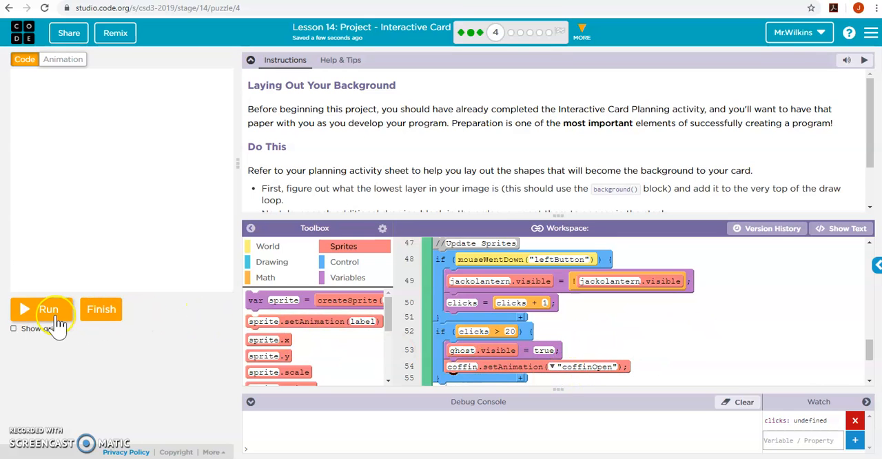
# Run the card and click it past 20 clicks to reveal the ghost
pyautogui.click(48, 309)
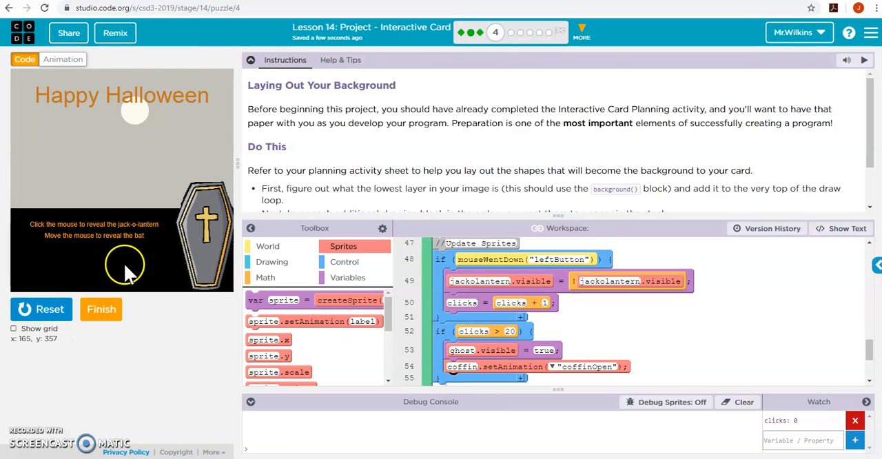
pyautogui.click(125, 264)
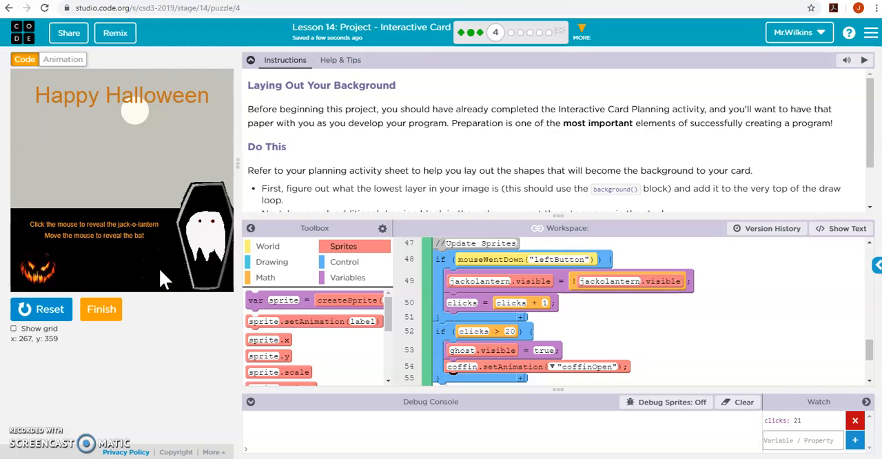
pyautogui.moveTo(85, 159)
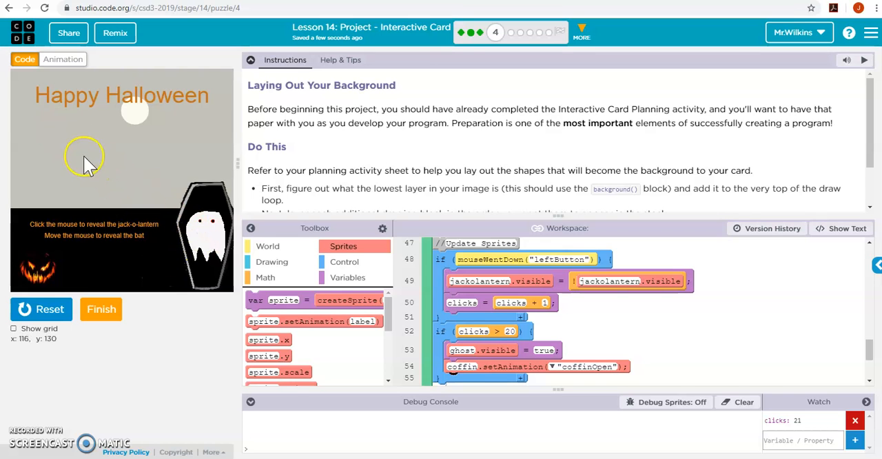
pyautogui.moveTo(164, 267)
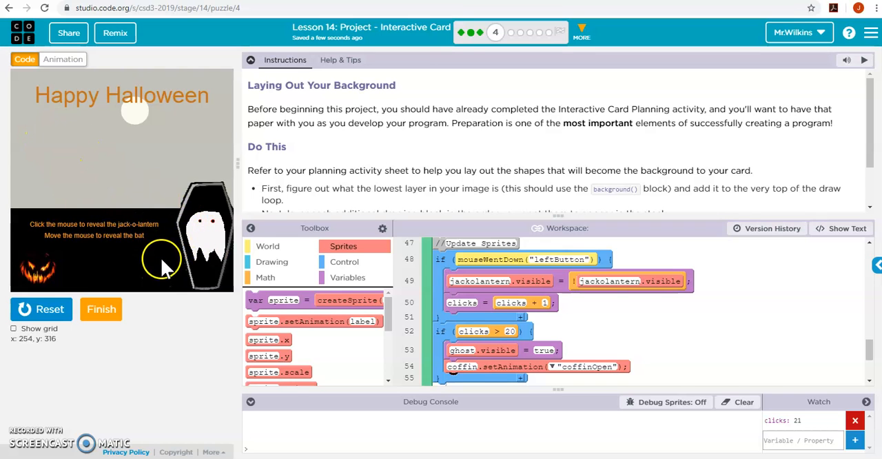